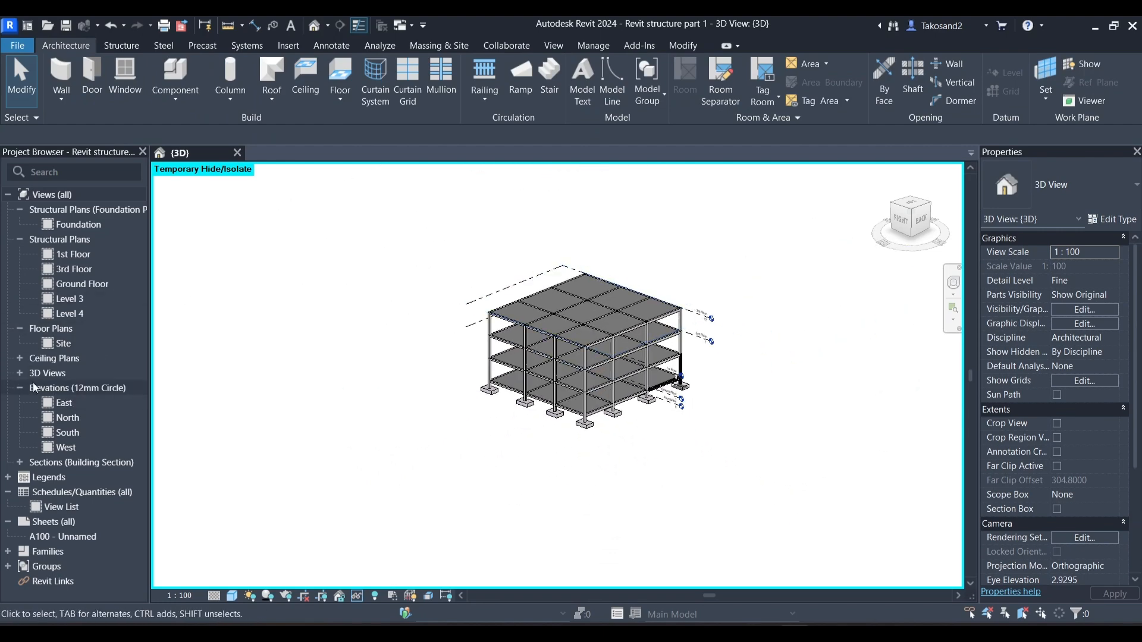
Duplicate the {3D} view in the Project Browser and rename the copy '3D Analytical Model'
{"action": "right_click", "coordinate": [59, 388]}
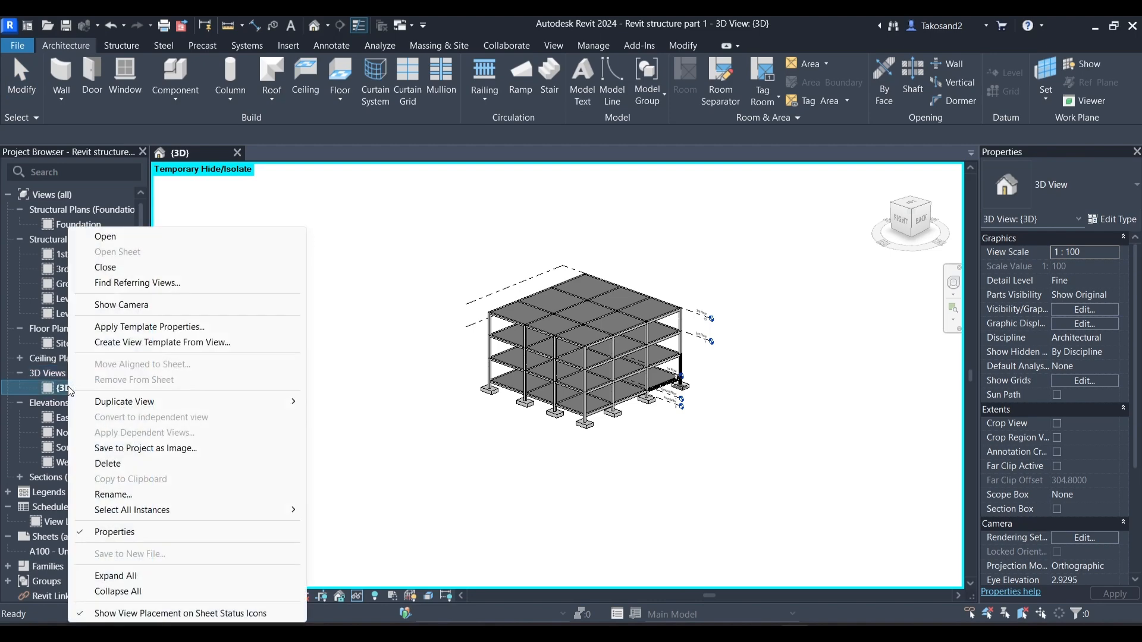
{"action": "mouse_move", "coordinate": [124, 402]}
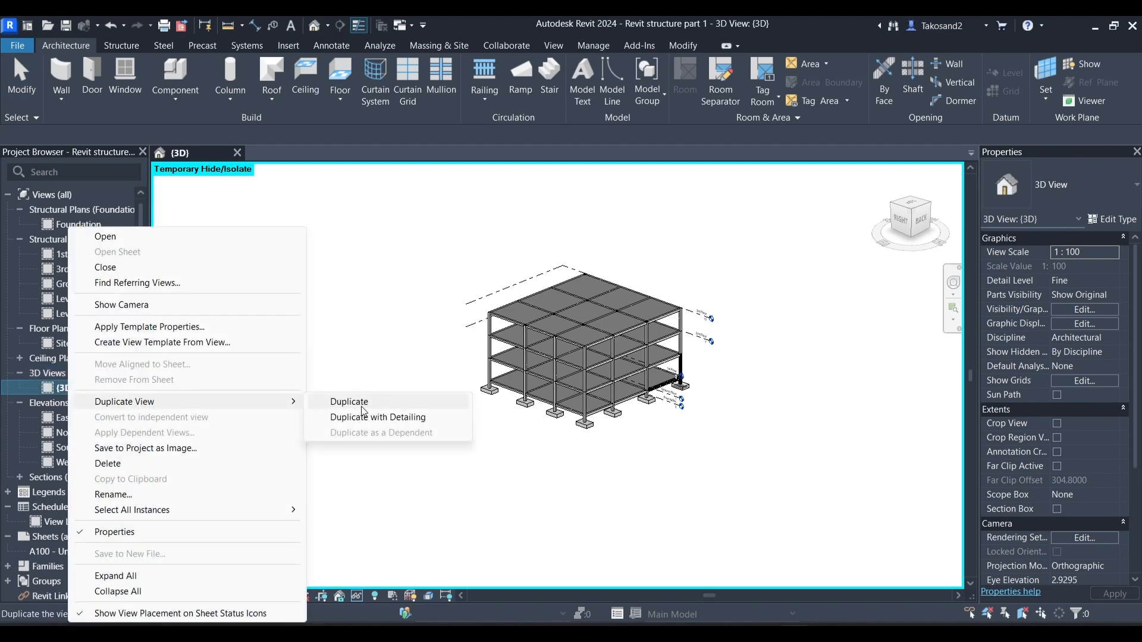
{"action": "left_click", "coordinate": [350, 402]}
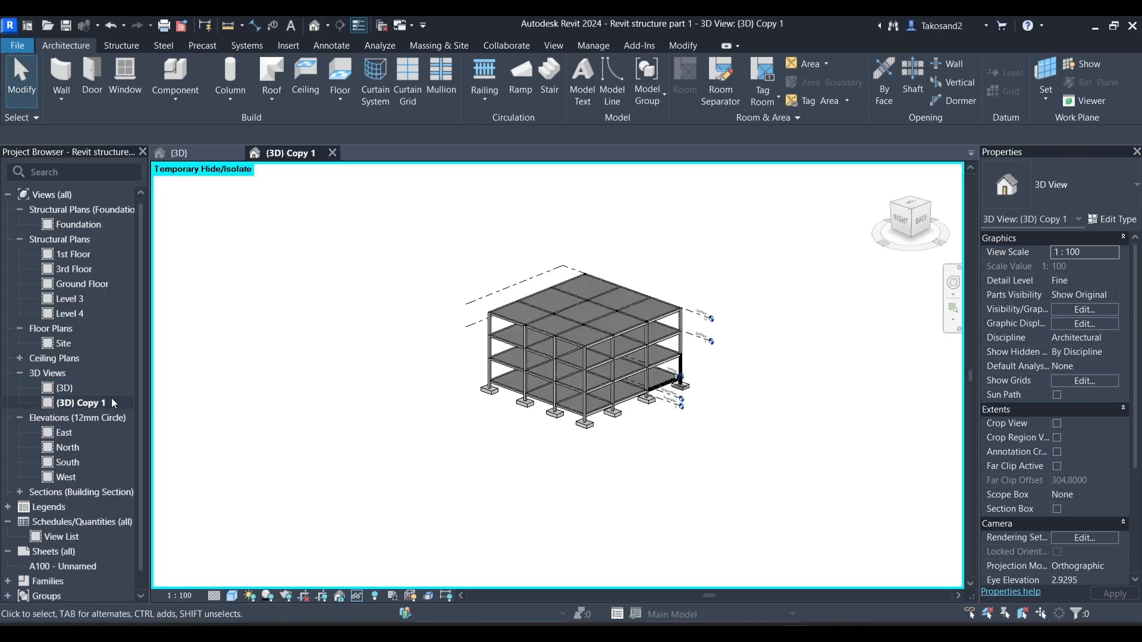
{"action": "right_click", "coordinate": [80, 403]}
{"action": "type", "text": "3D"}
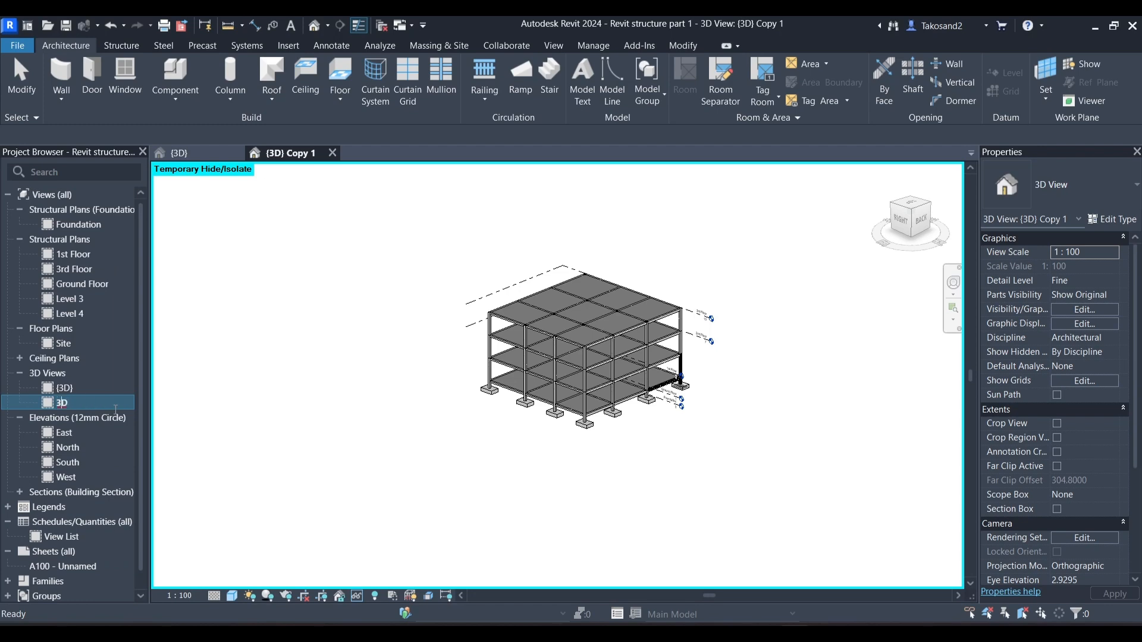
{"action": "type", "text": "Aa"}
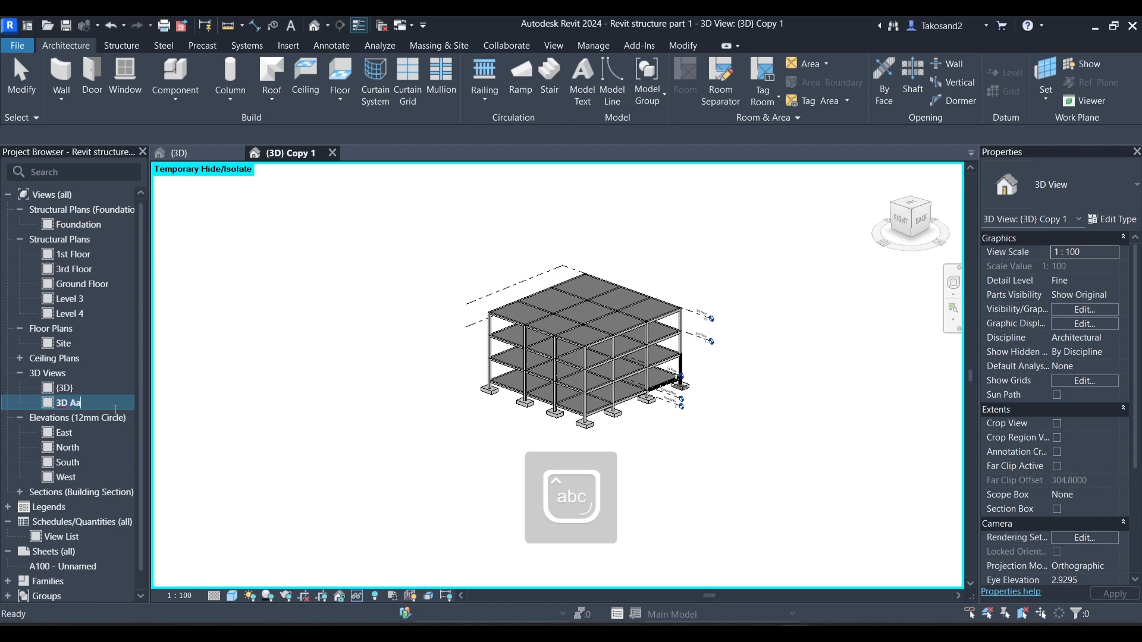
{"action": "type", "text": "nalytical Mod"}
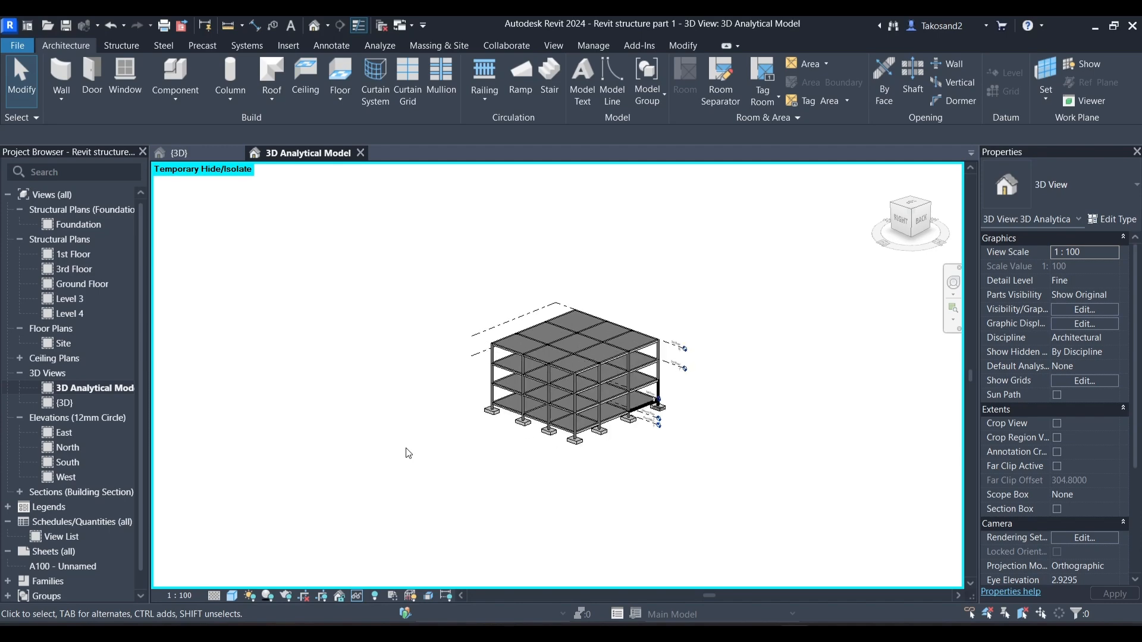
Adjust Visibility/Graphics, set the view discipline to Structural, and show the Analyze tab
{"action": "left_click", "coordinate": [1084, 309]}
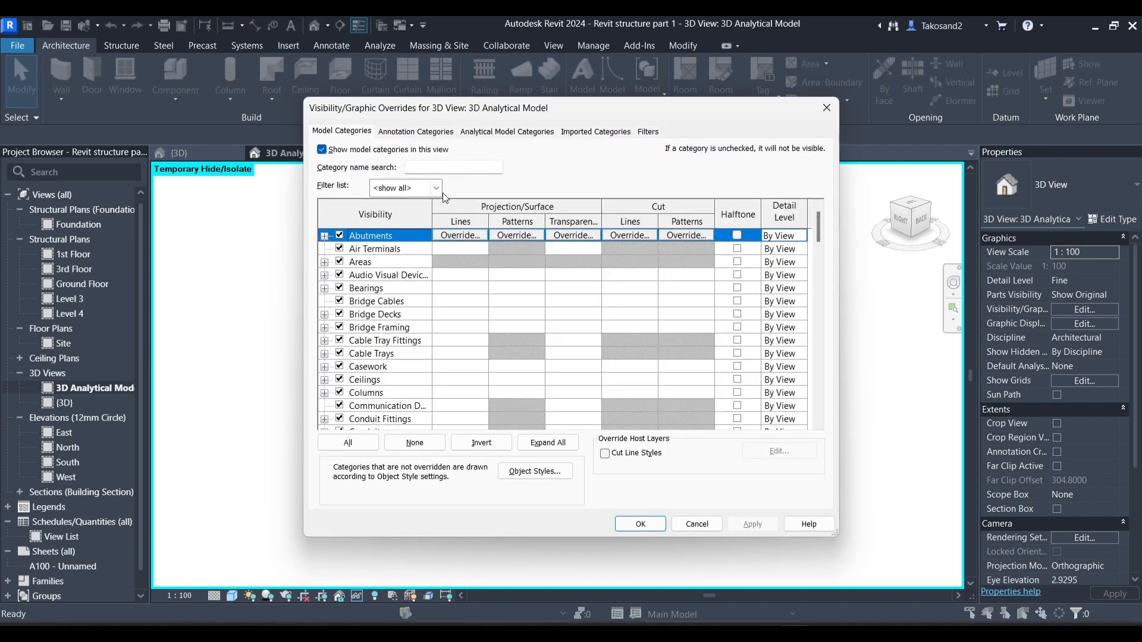
{"action": "left_click", "coordinate": [434, 188]}
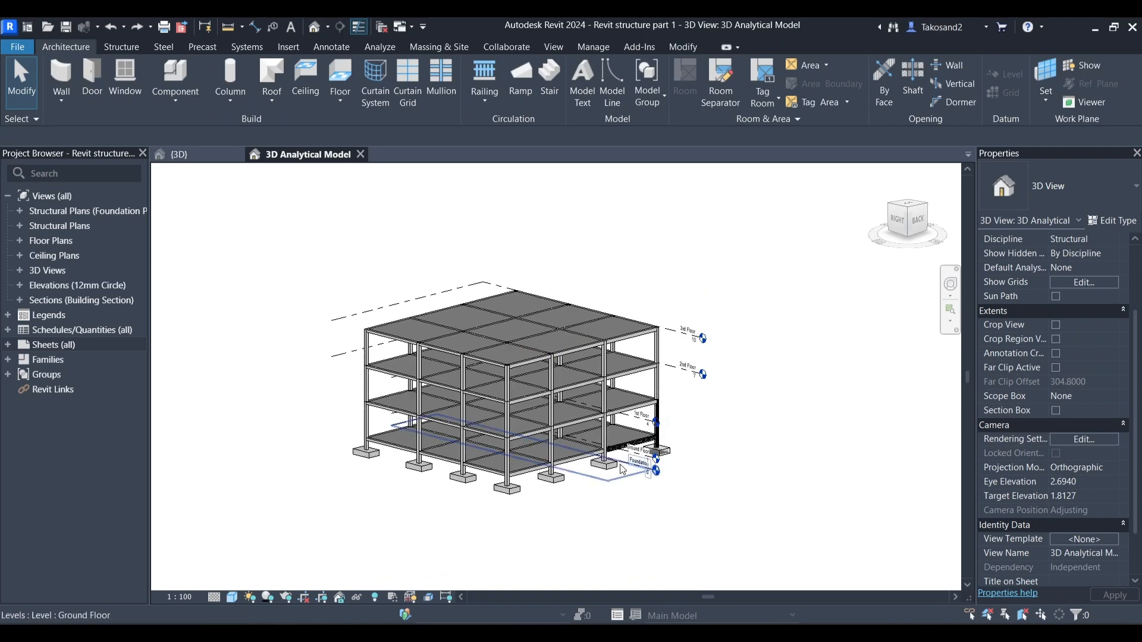
{"action": "left_click", "coordinate": [379, 46]}
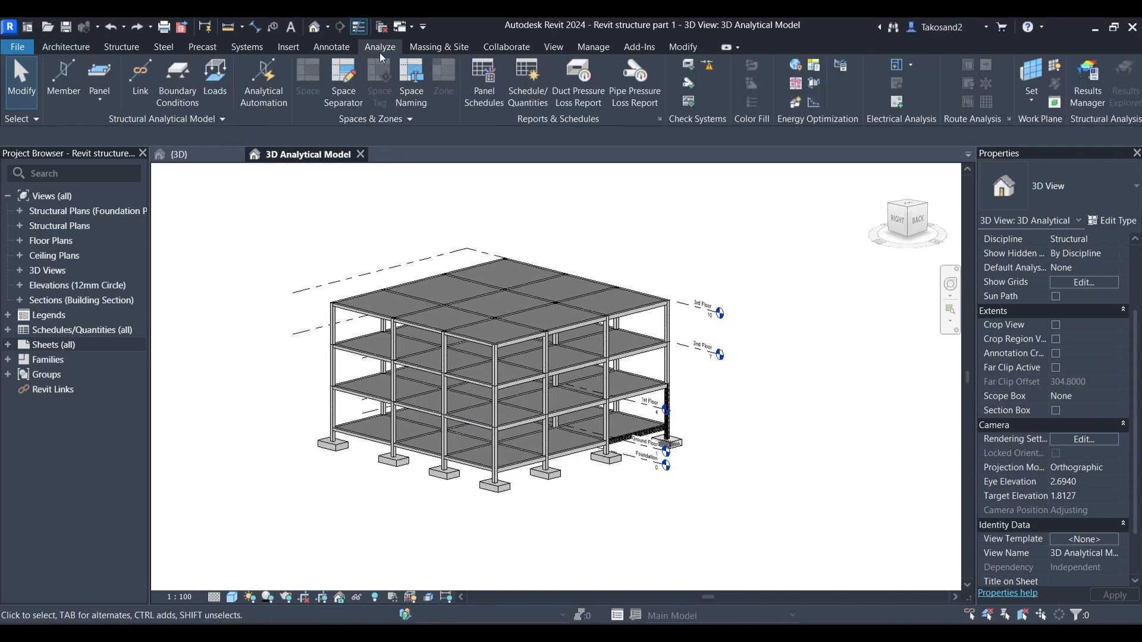
{"action": "mouse_move", "coordinate": [262, 84]}
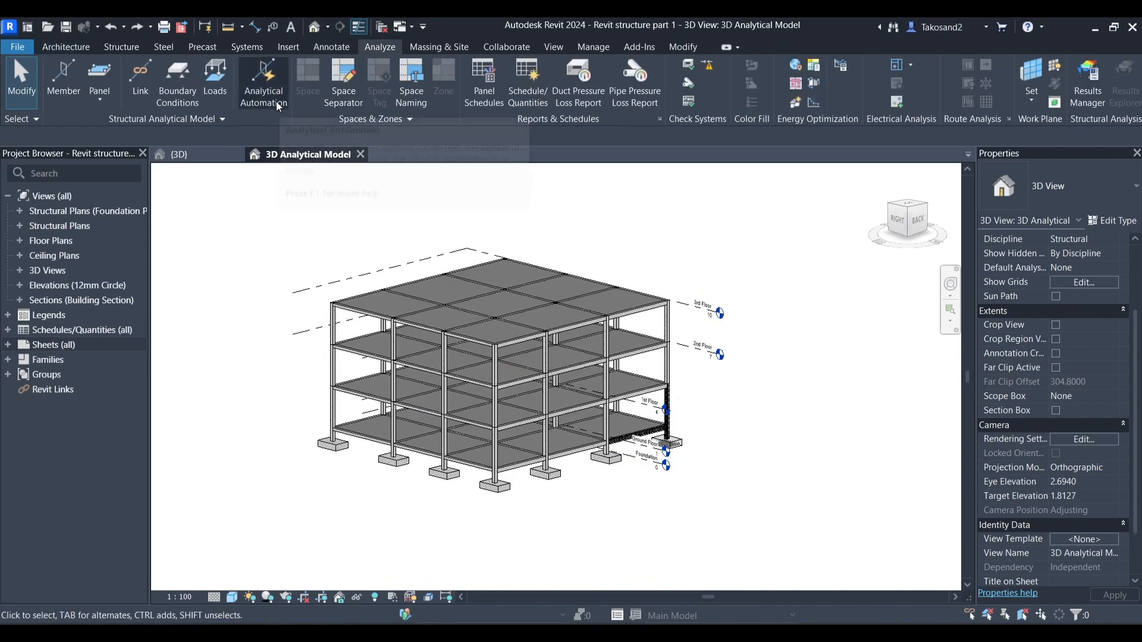
{"action": "mouse_move", "coordinate": [263, 81]}
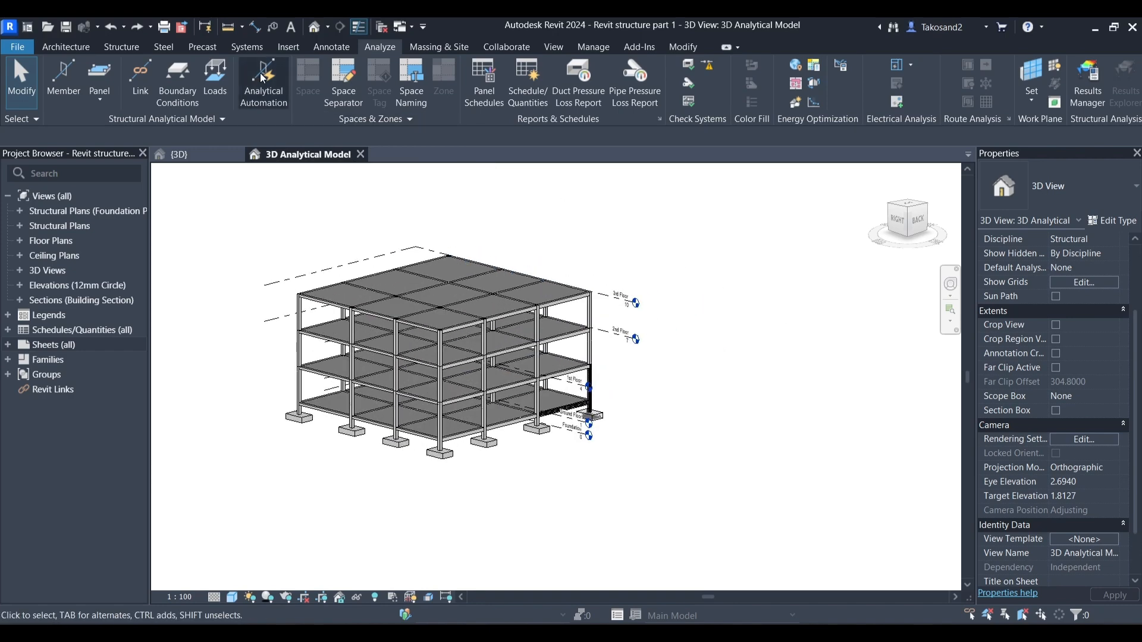
Launch Physical to Analytical for Buildings and select all 209 model elements as input
{"action": "left_click", "coordinate": [263, 80]}
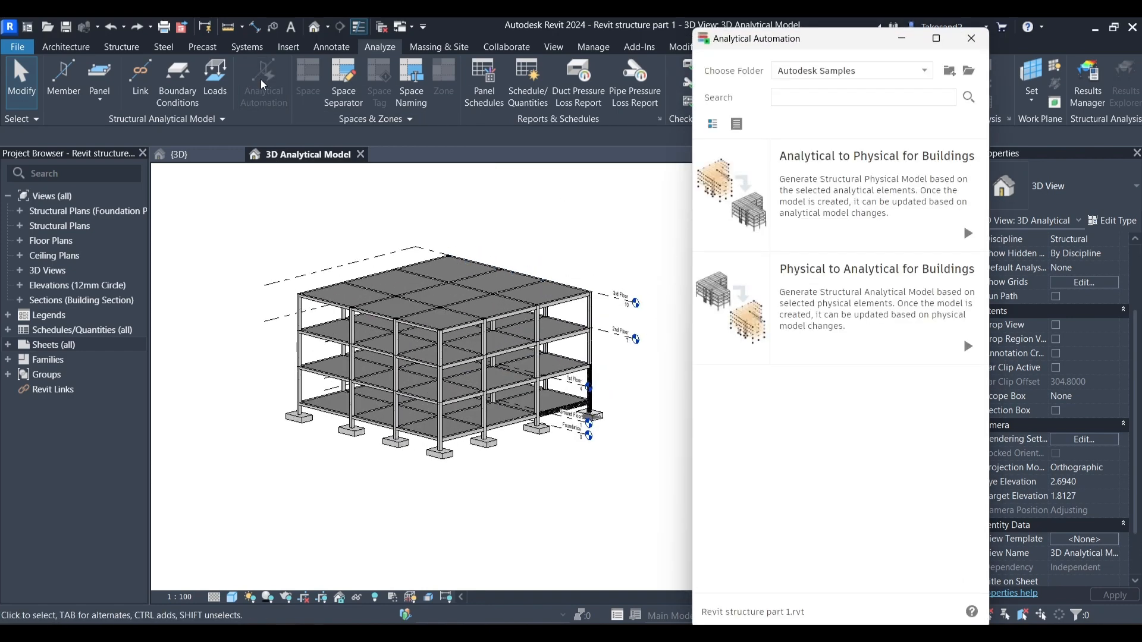
{"action": "mouse_move", "coordinate": [878, 168]}
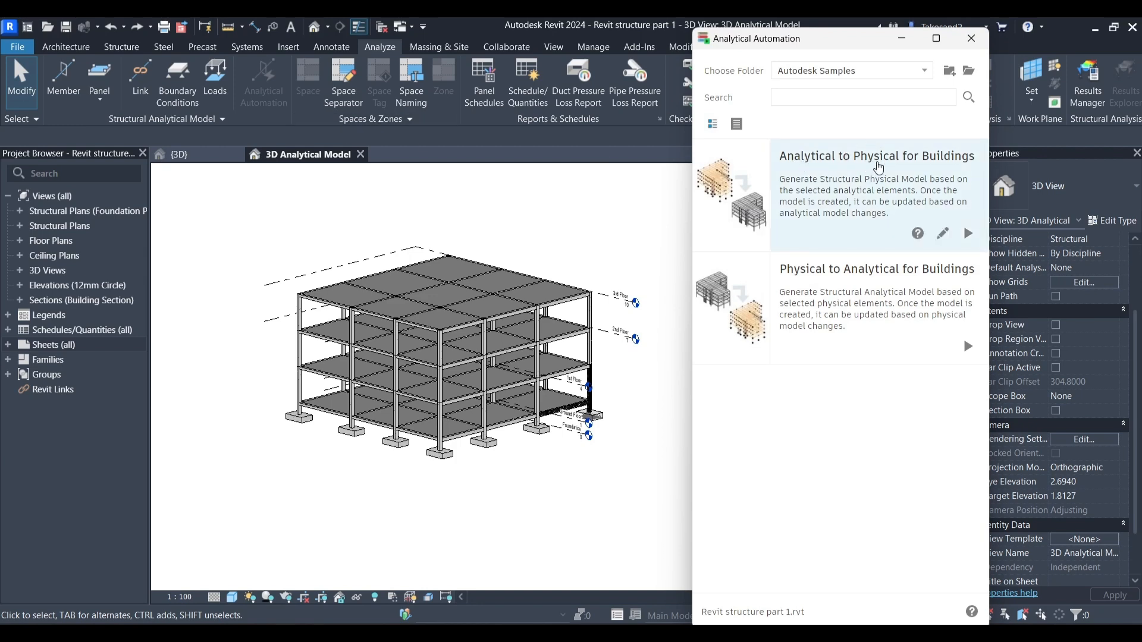
{"action": "mouse_move", "coordinate": [798, 284]}
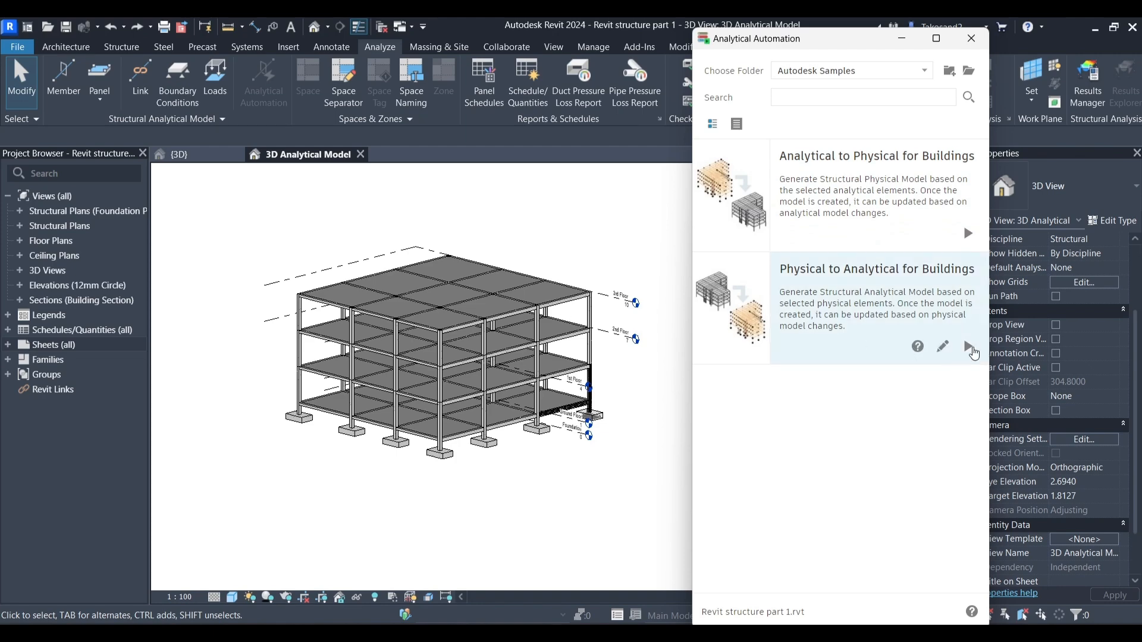
{"action": "left_click", "coordinate": [968, 346]}
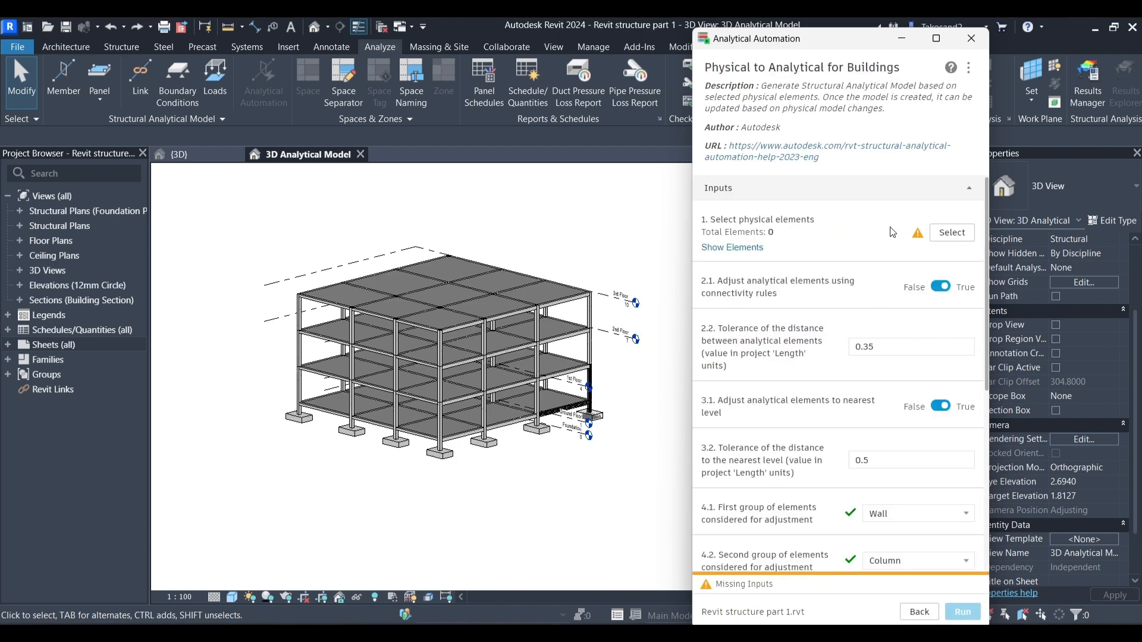
{"action": "left_click", "coordinate": [951, 233]}
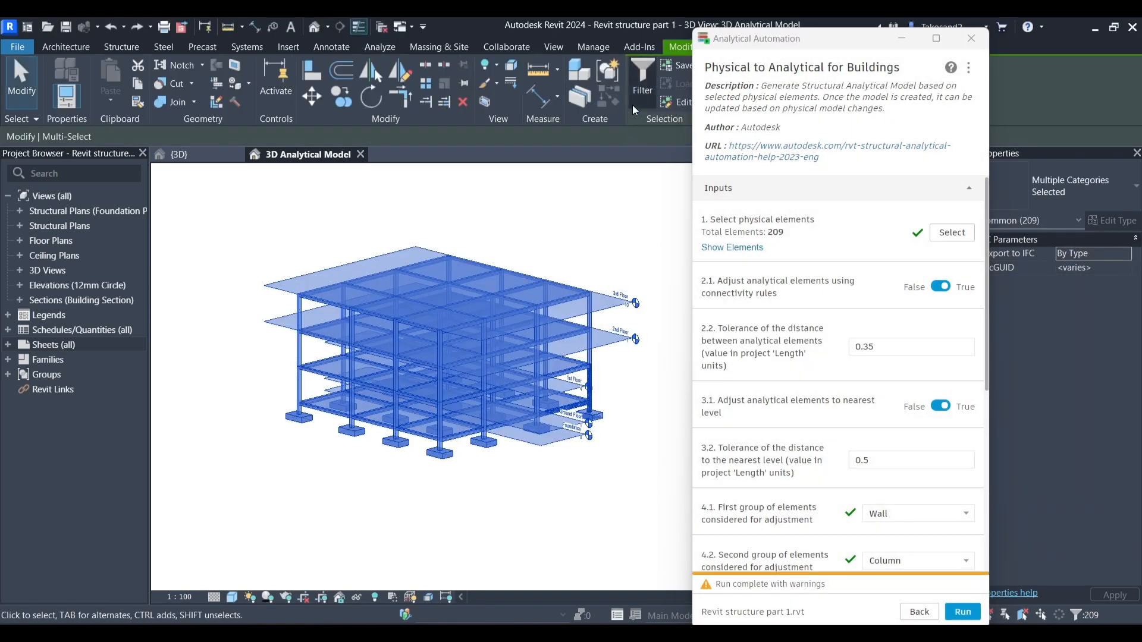
Filter the selection to 196 elements by unchecking Levels and Structural Rebar
{"action": "left_click", "coordinate": [640, 77]}
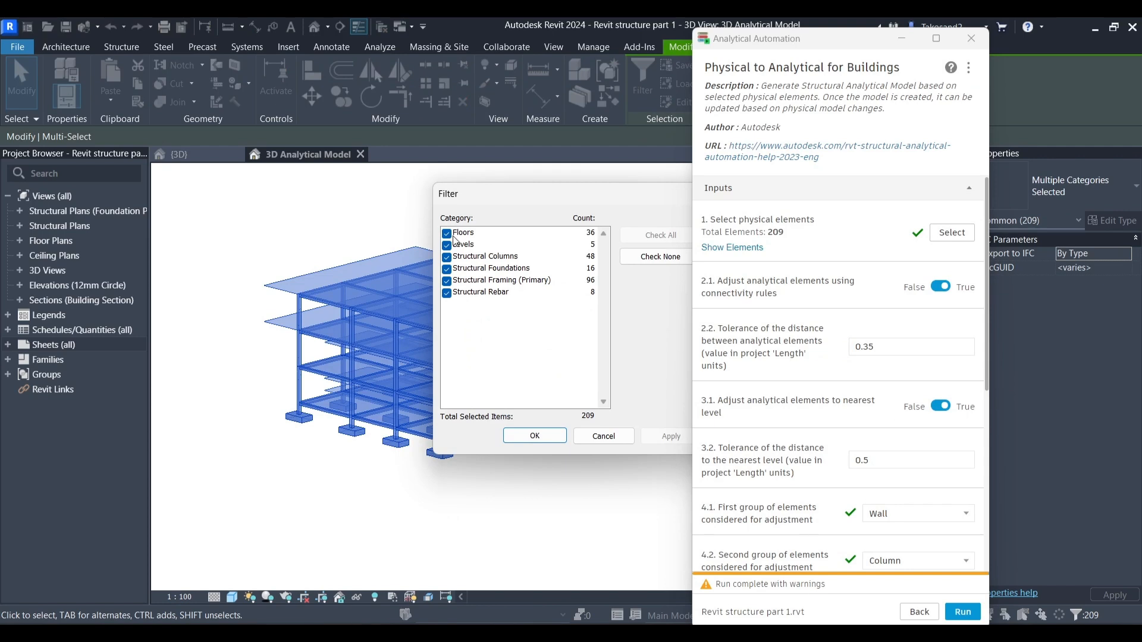
{"action": "left_click", "coordinate": [447, 244]}
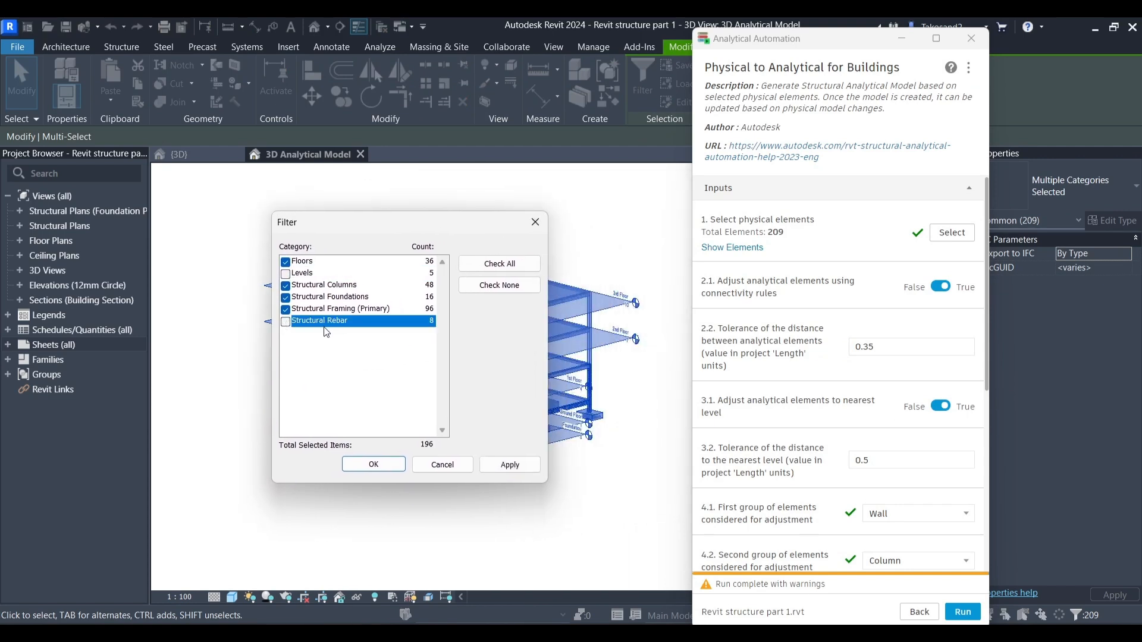
{"action": "left_click", "coordinate": [509, 464]}
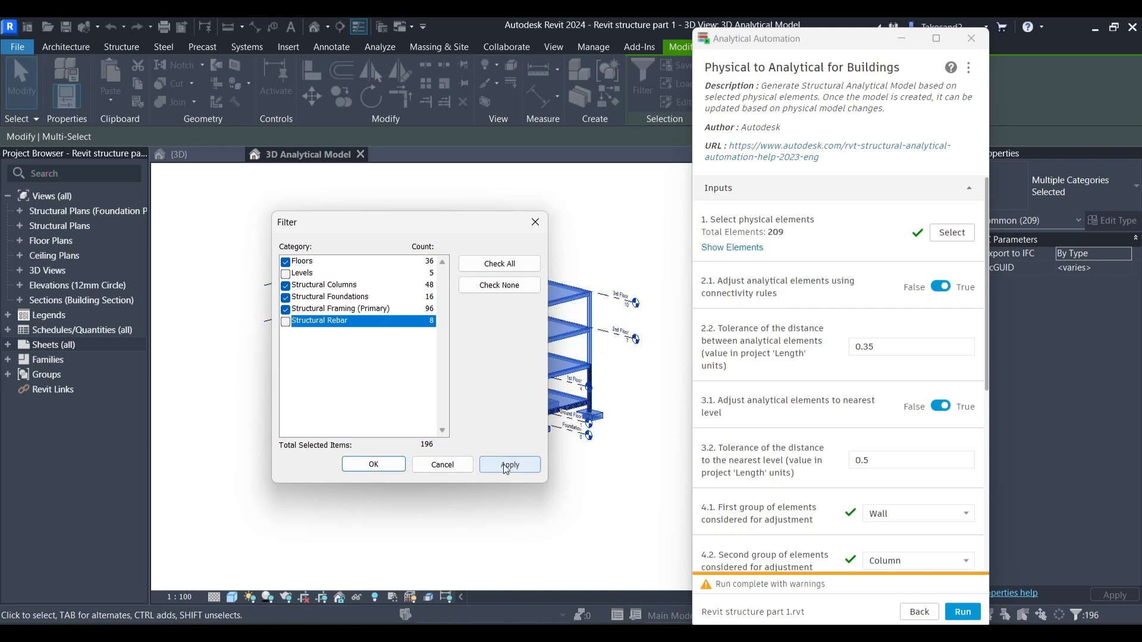
{"action": "left_click", "coordinate": [509, 465]}
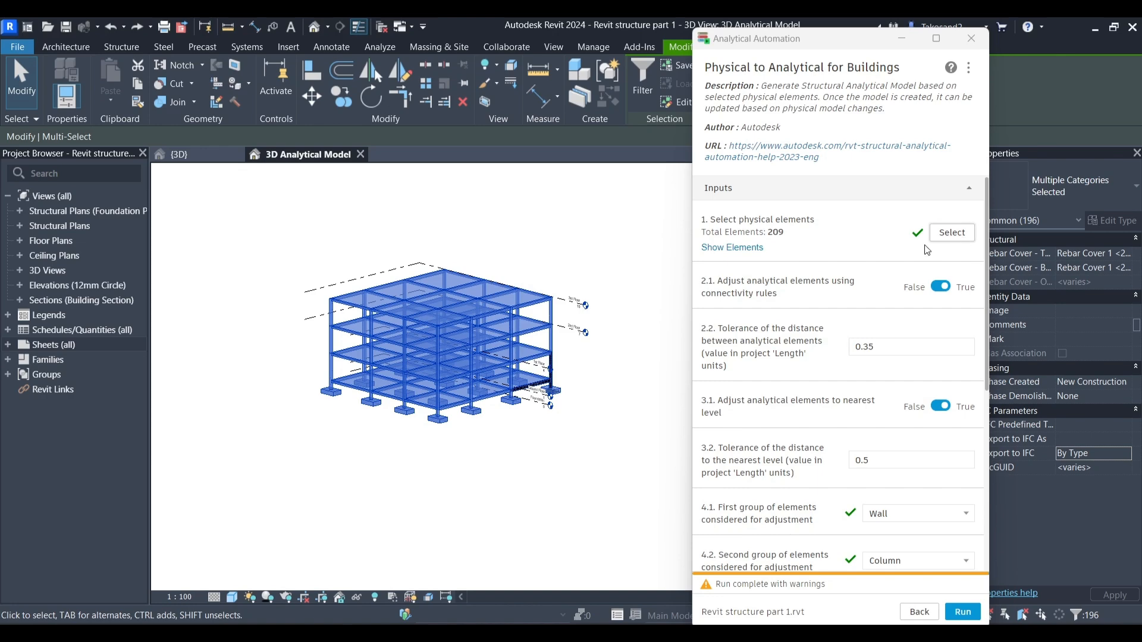
Review the input element ids and run the conversion to create analytical members and panels
{"action": "left_click", "coordinate": [731, 247]}
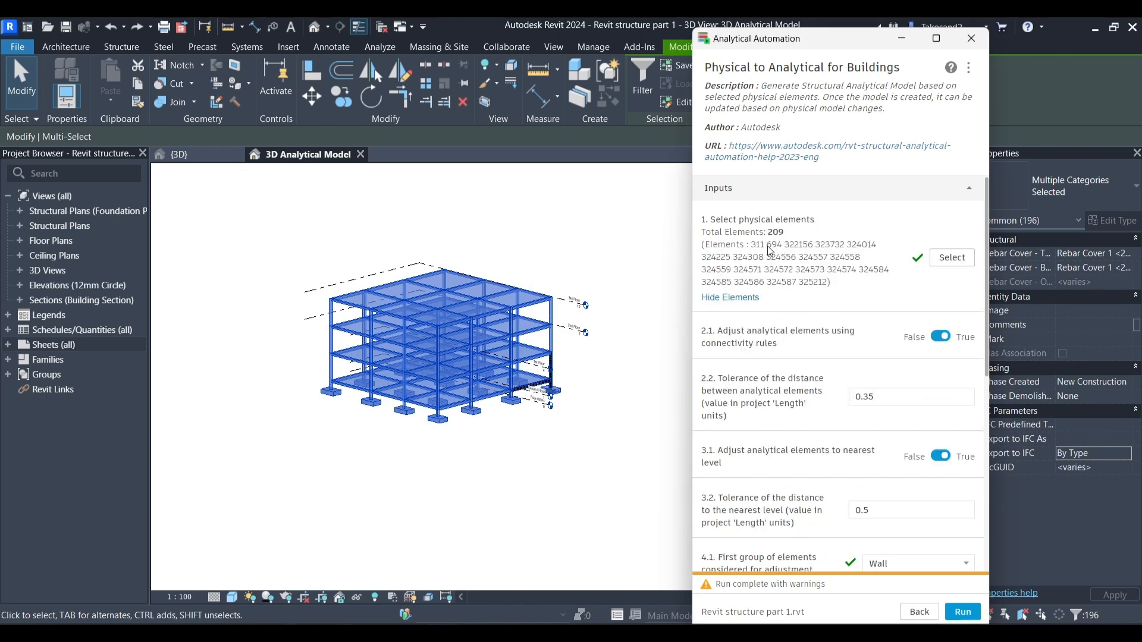
{"action": "scroll", "scroll_direction": "down", "scroll_amount": 3}
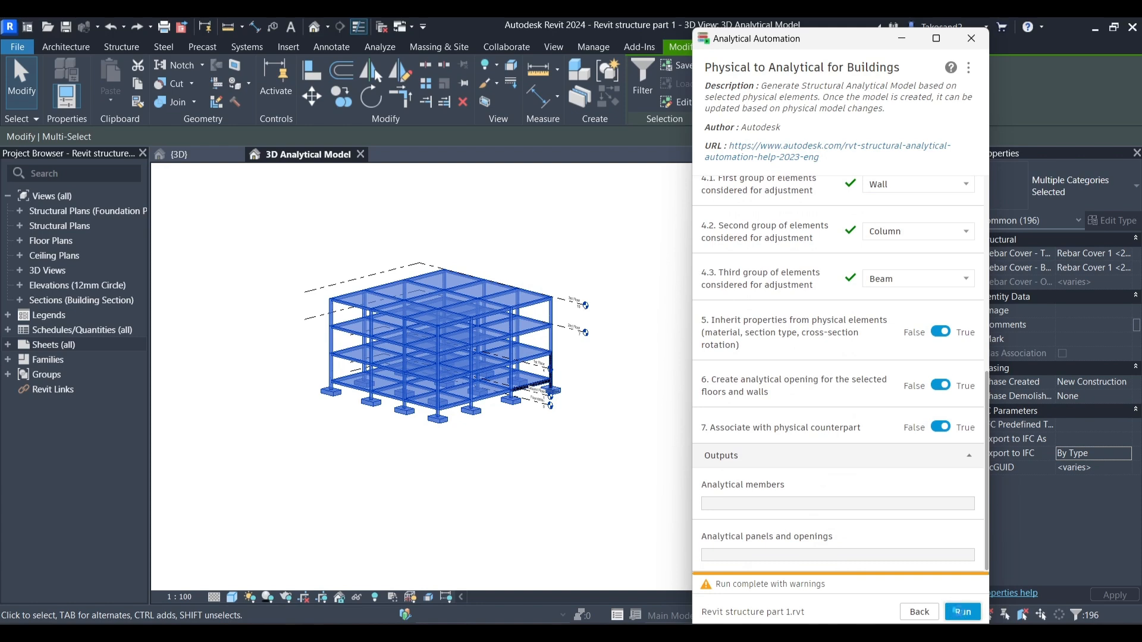
{"action": "left_click", "coordinate": [962, 612]}
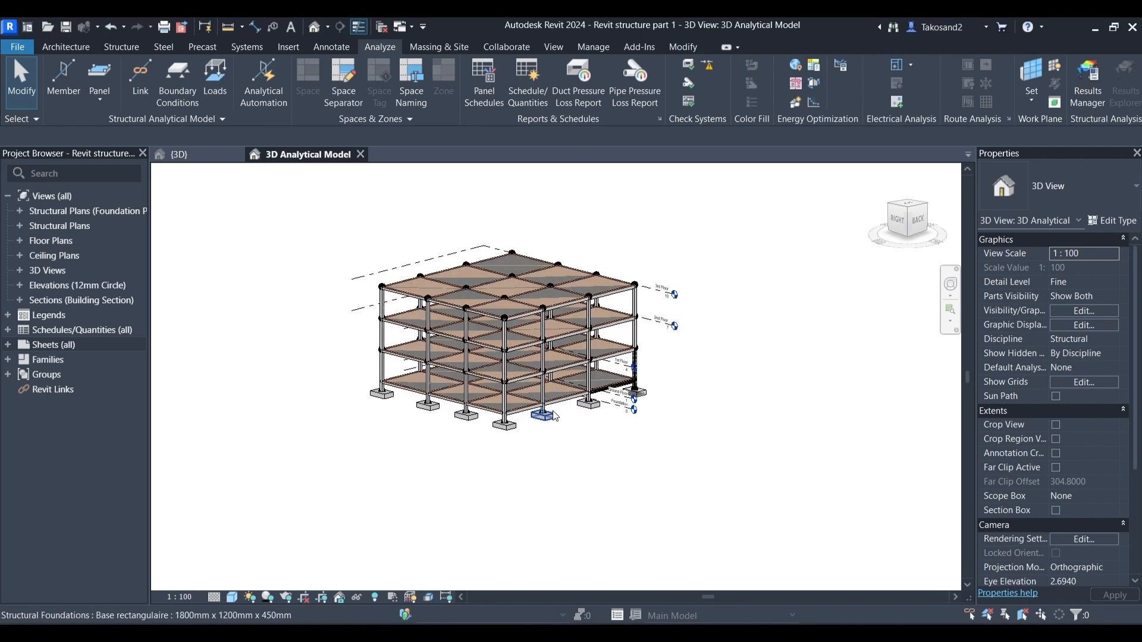
Turn off all model categories in Visibility/Graphics to hide the physical elements
{"action": "left_click", "coordinate": [1083, 311]}
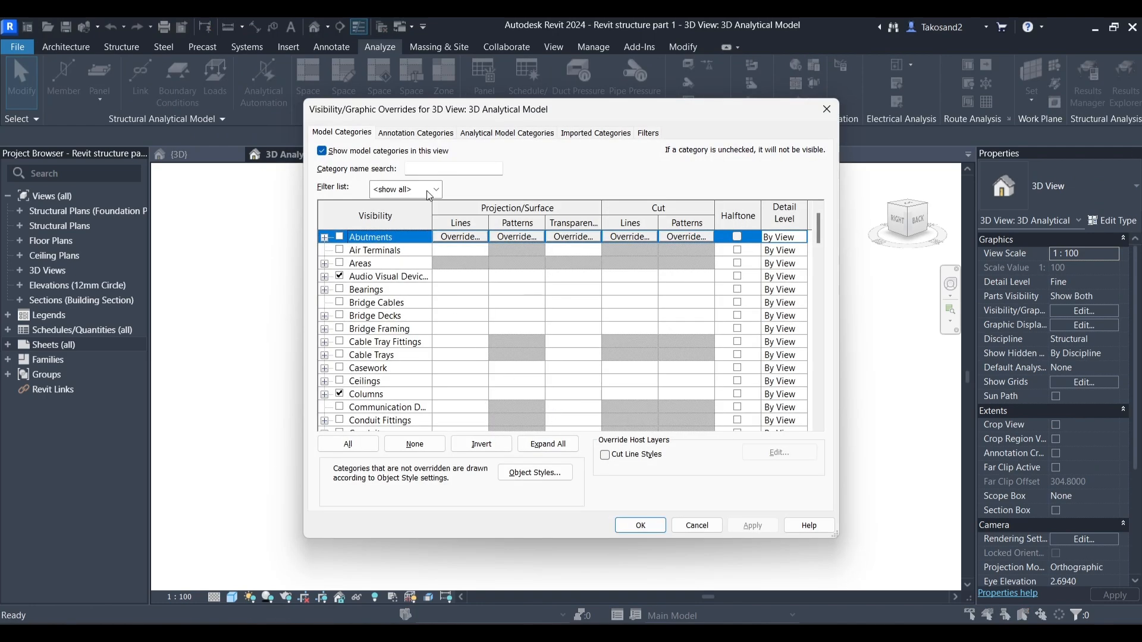
{"action": "left_click", "coordinate": [322, 150]}
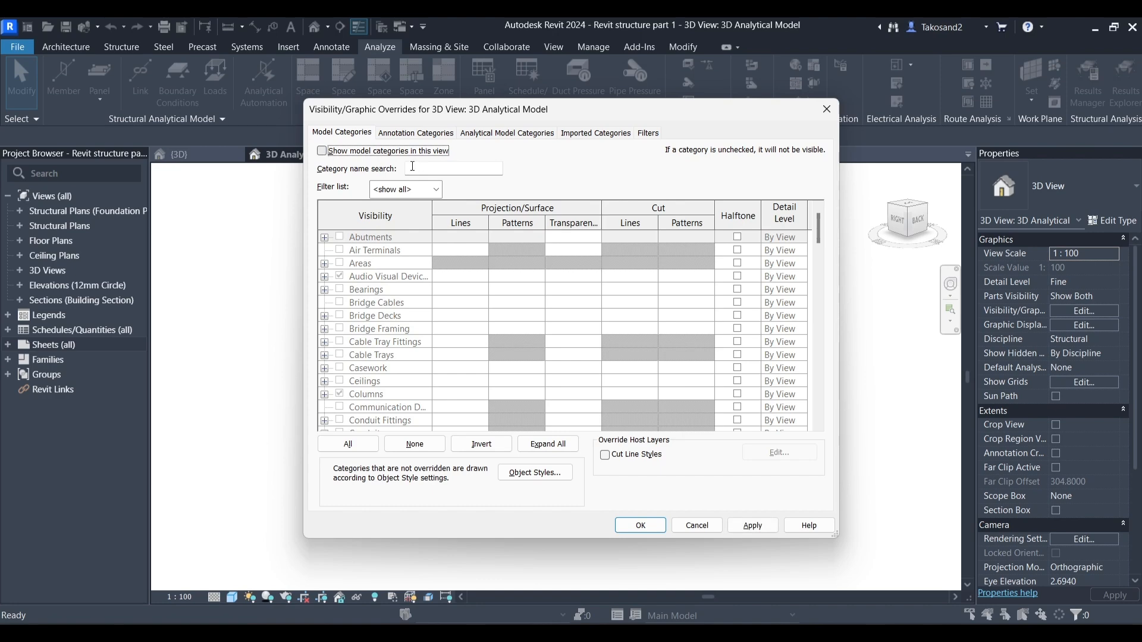
{"action": "left_click", "coordinate": [638, 525]}
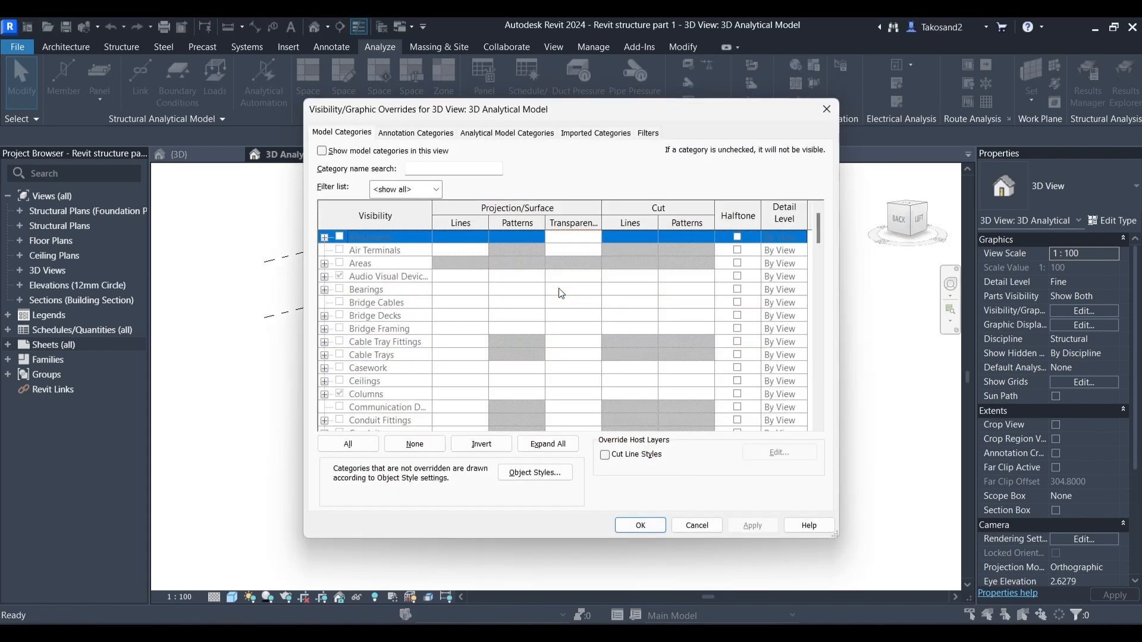
Uncheck Analytical Nodes under Analytical Model Categories and confirm
{"action": "left_click", "coordinate": [506, 133]}
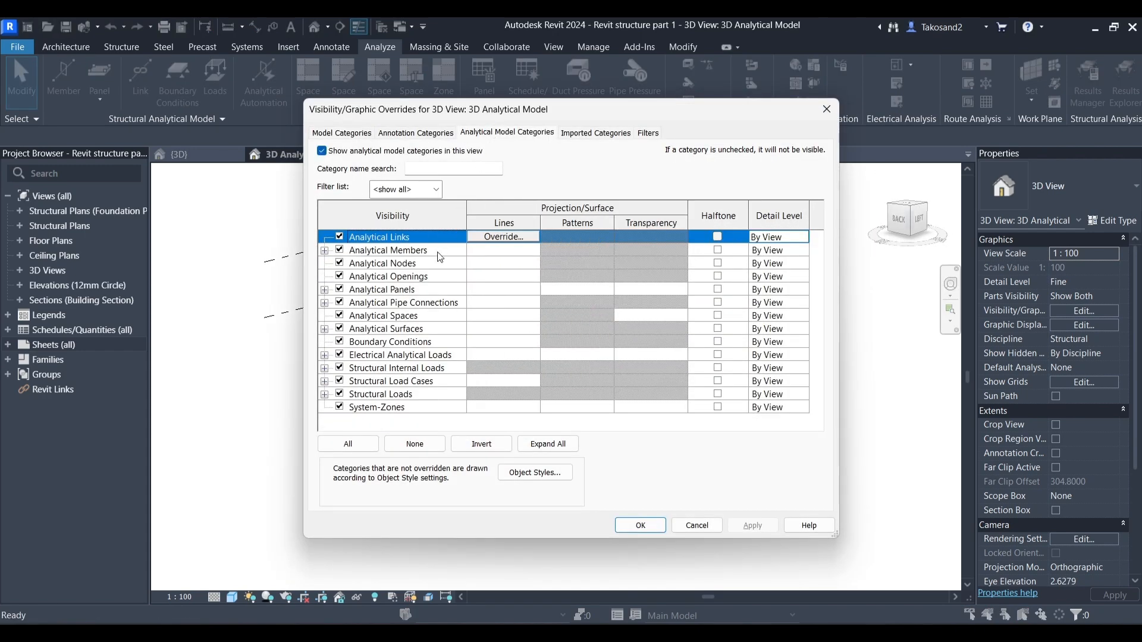
{"action": "left_click", "coordinate": [382, 263]}
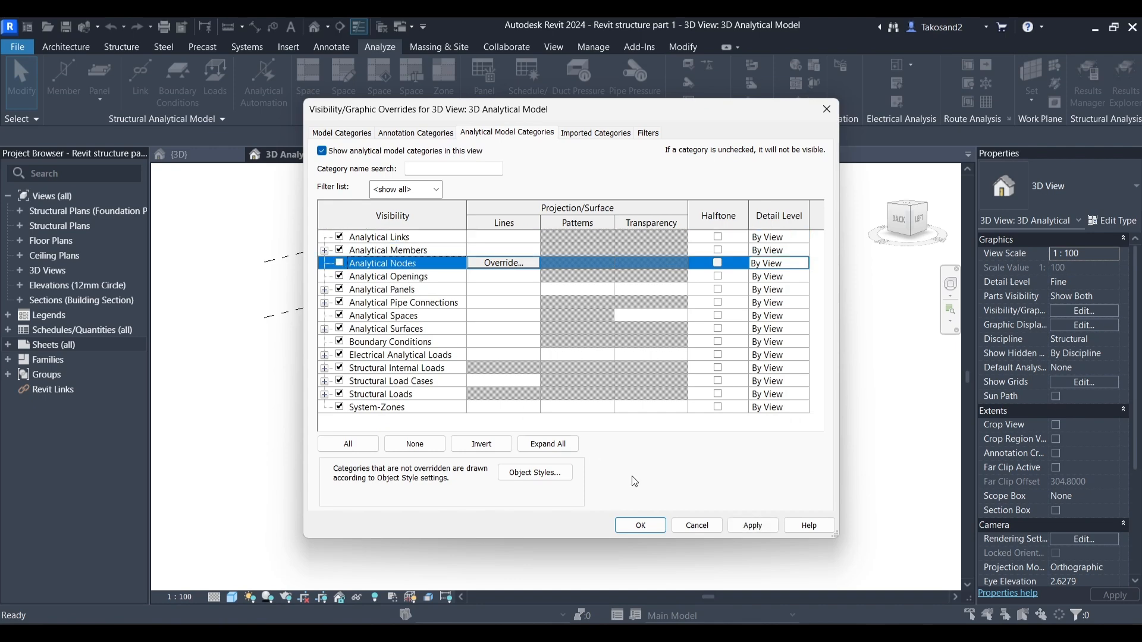
{"action": "left_click", "coordinate": [640, 525]}
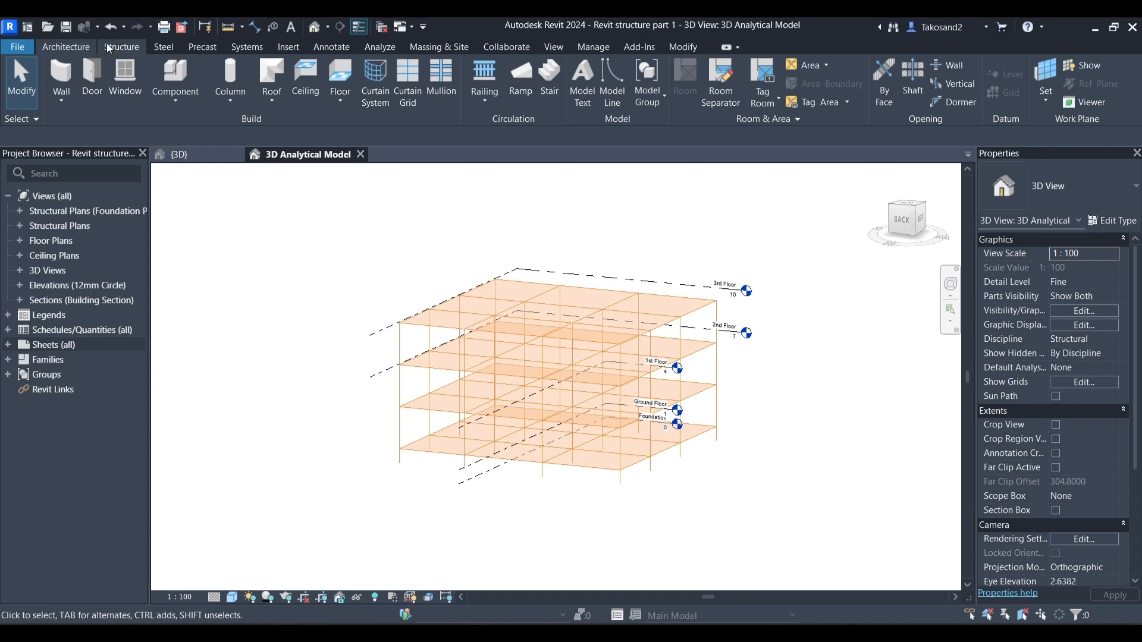
{"action": "left_click", "coordinate": [288, 47]}
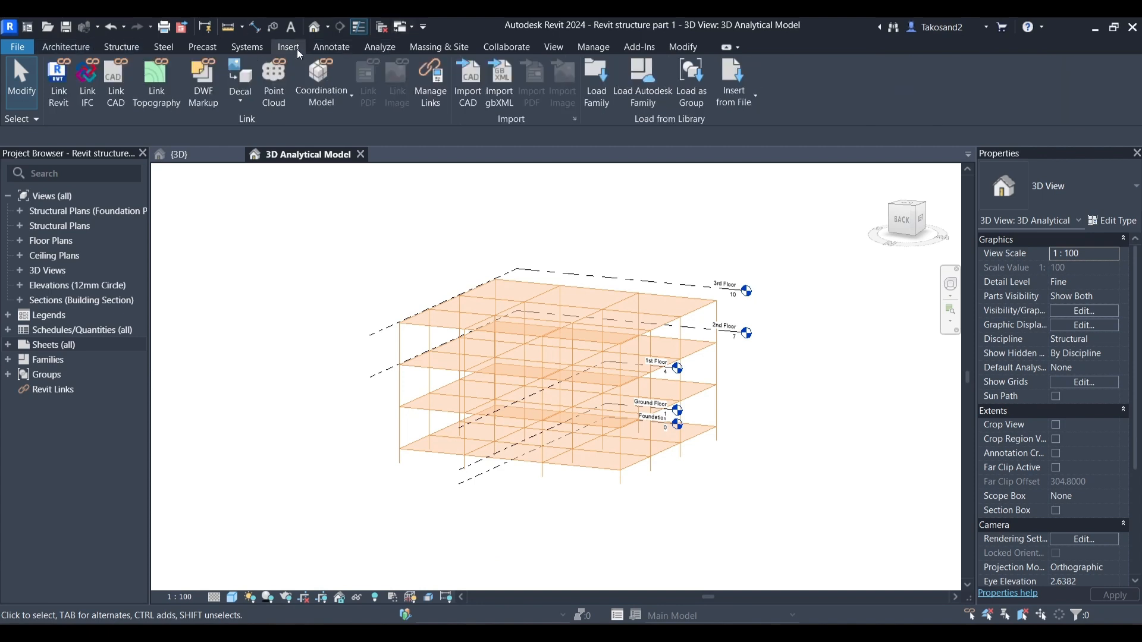
{"action": "left_click", "coordinate": [596, 81]}
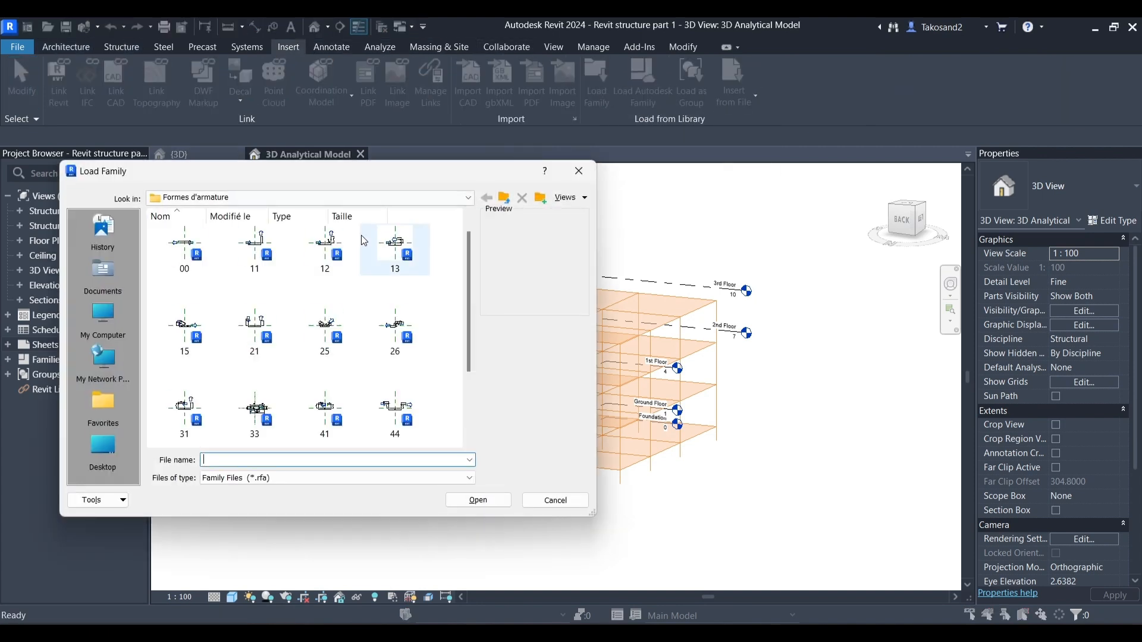
{"action": "left_click", "coordinate": [486, 197]}
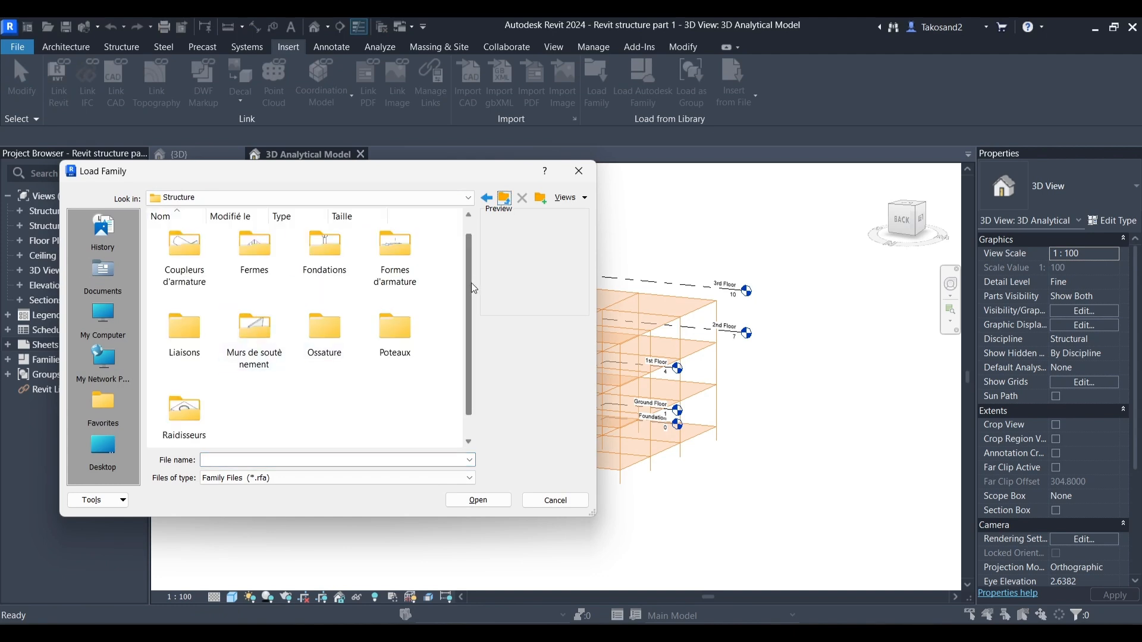
{"action": "left_click", "coordinate": [486, 197]}
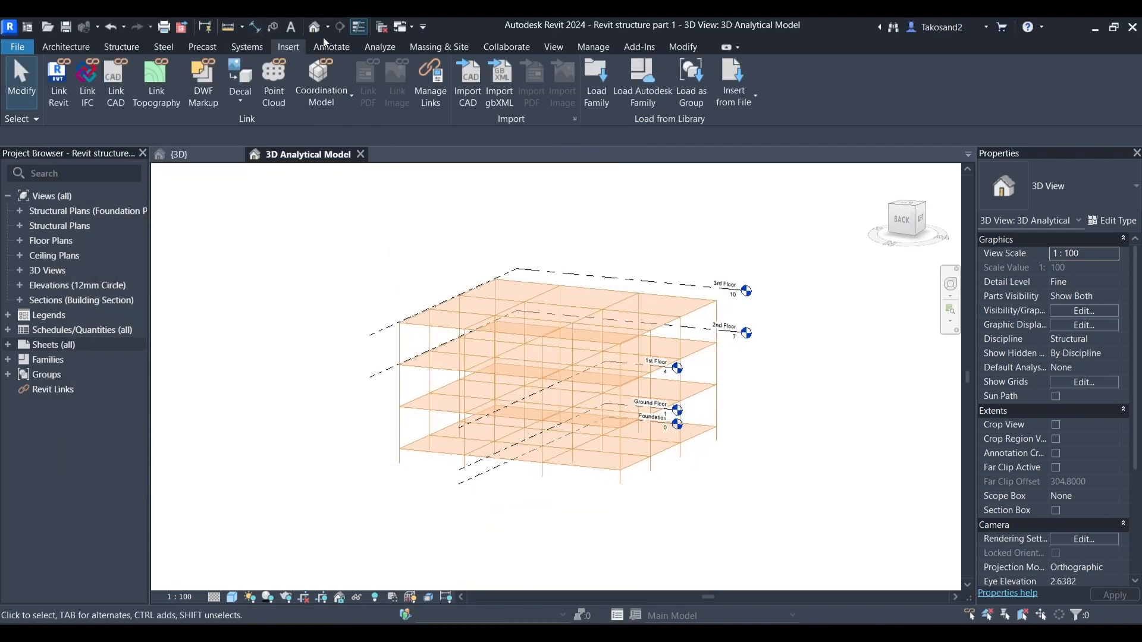
Set Roller and User Defined boundary conditions to use the Condition d'appui-Fixe symbol
{"action": "left_click", "coordinate": [379, 46]}
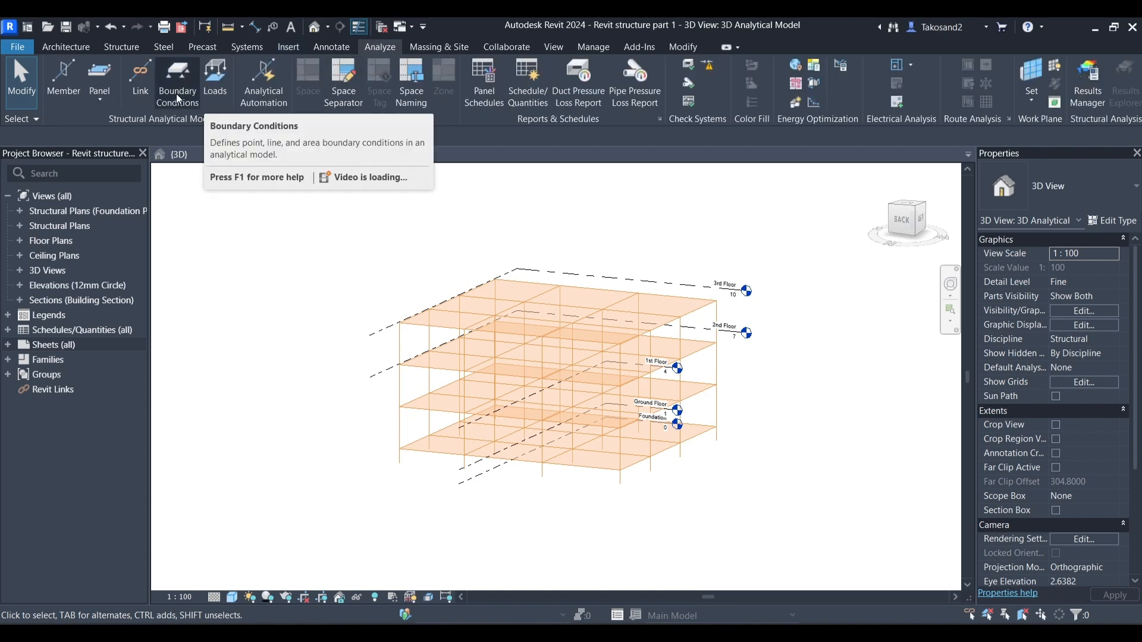
{"action": "left_click", "coordinate": [177, 81]}
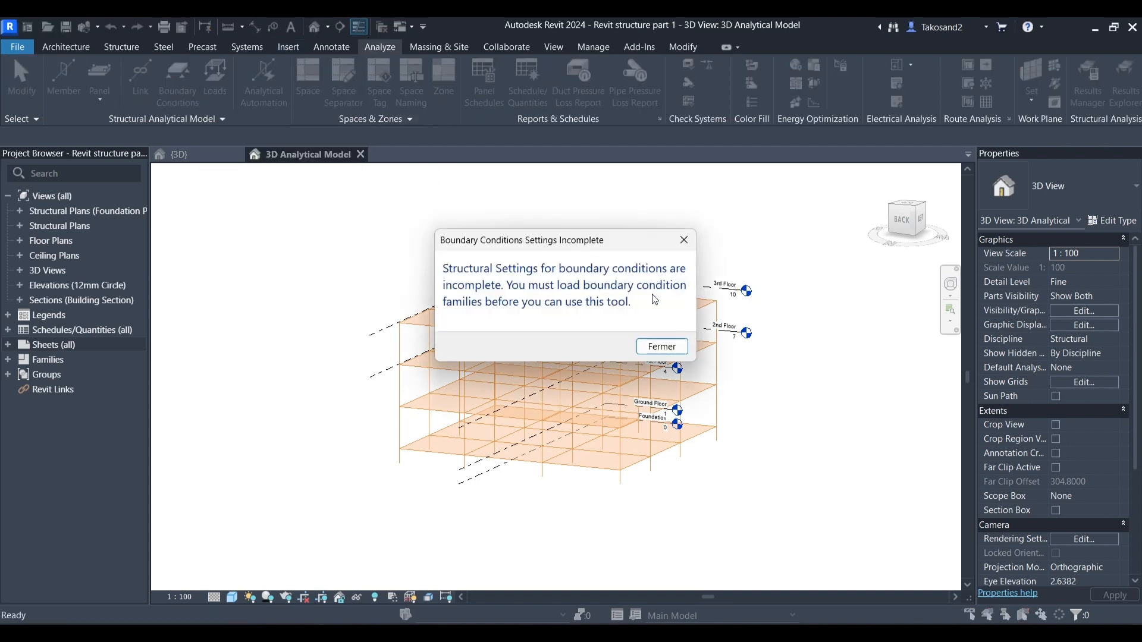
{"action": "left_click", "coordinate": [661, 346]}
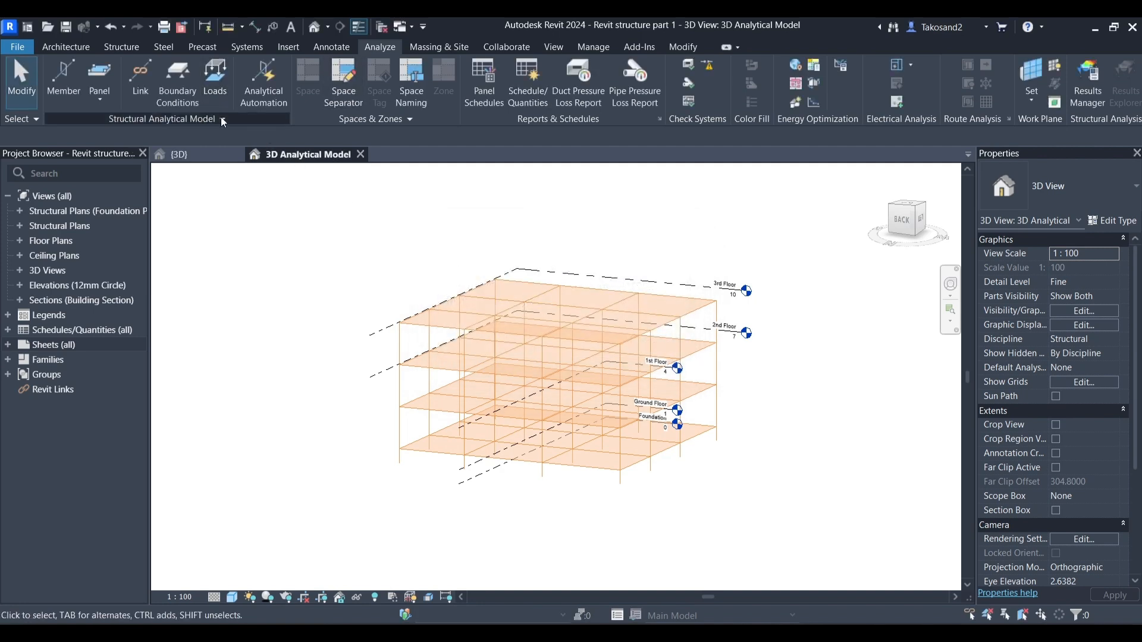
{"action": "left_click", "coordinate": [222, 120]}
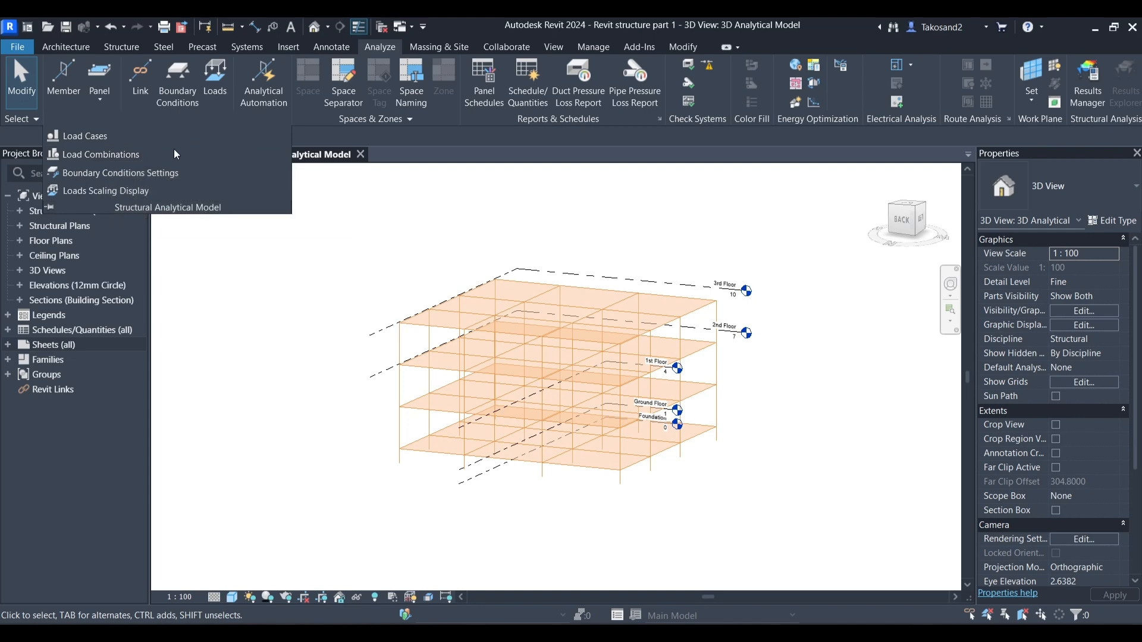
{"action": "left_click", "coordinate": [120, 172]}
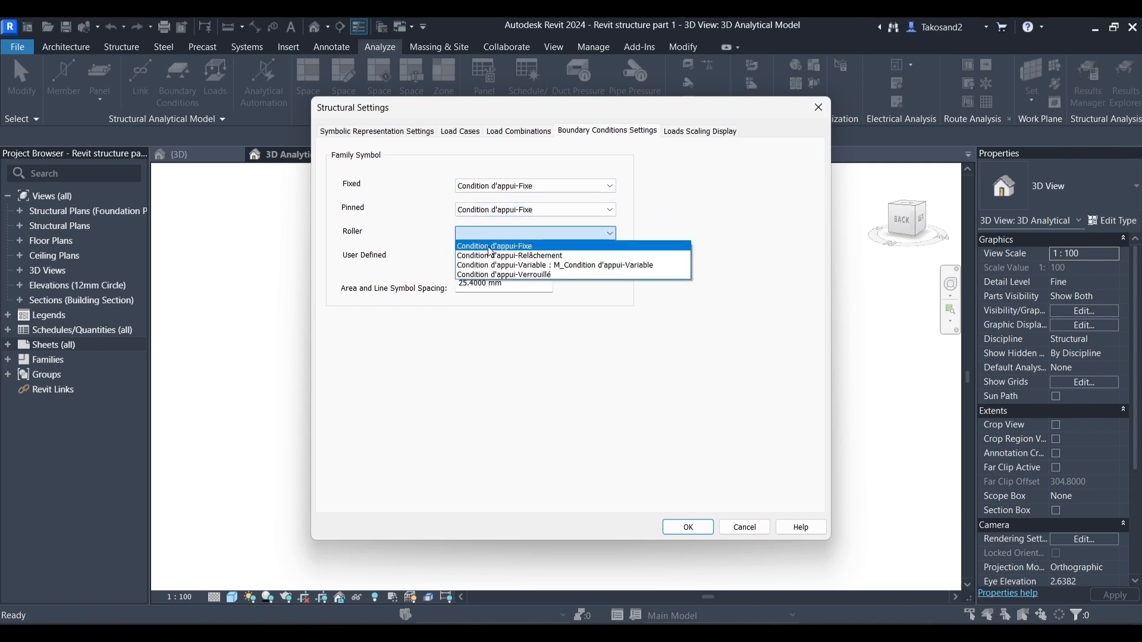
{"action": "left_click", "coordinate": [493, 246]}
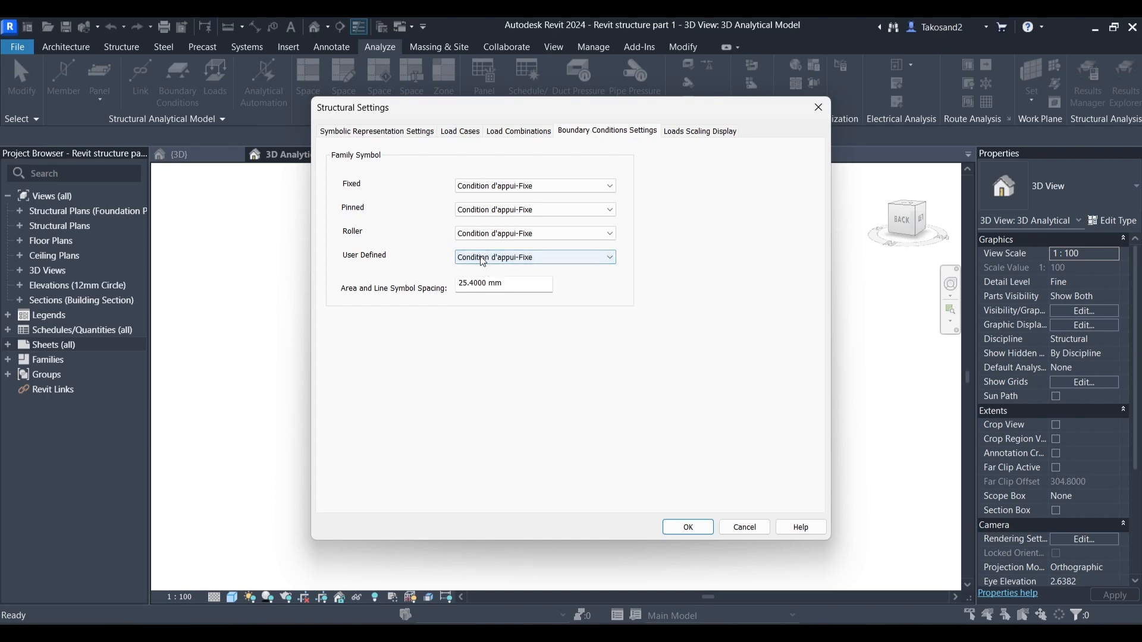
{"action": "left_click", "coordinate": [687, 527]}
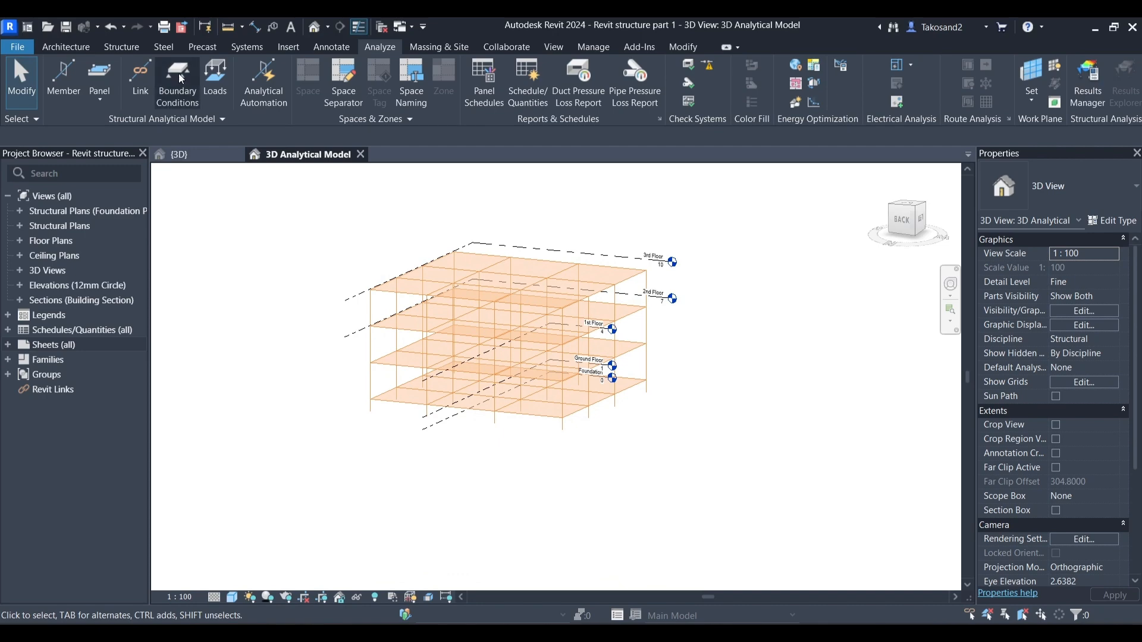
Start the Boundary Conditions tool to place Fixed point supports at column bases
{"action": "left_click", "coordinate": [177, 82]}
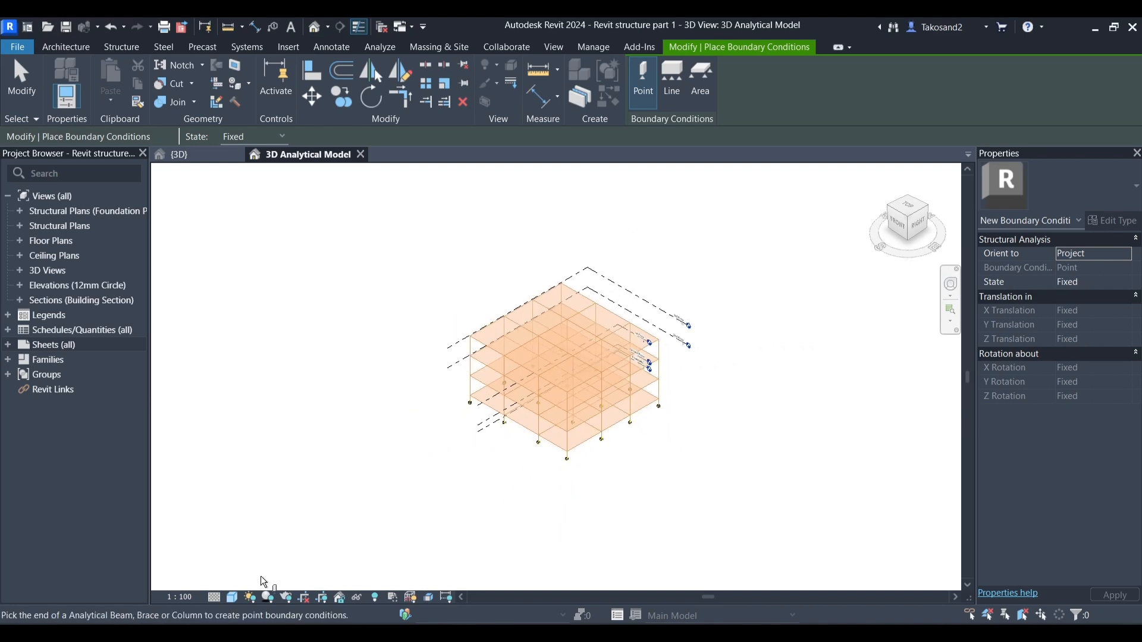
Switch the view to the Realistic visual style and end boundary condition placement
{"action": "left_click", "coordinate": [248, 598]}
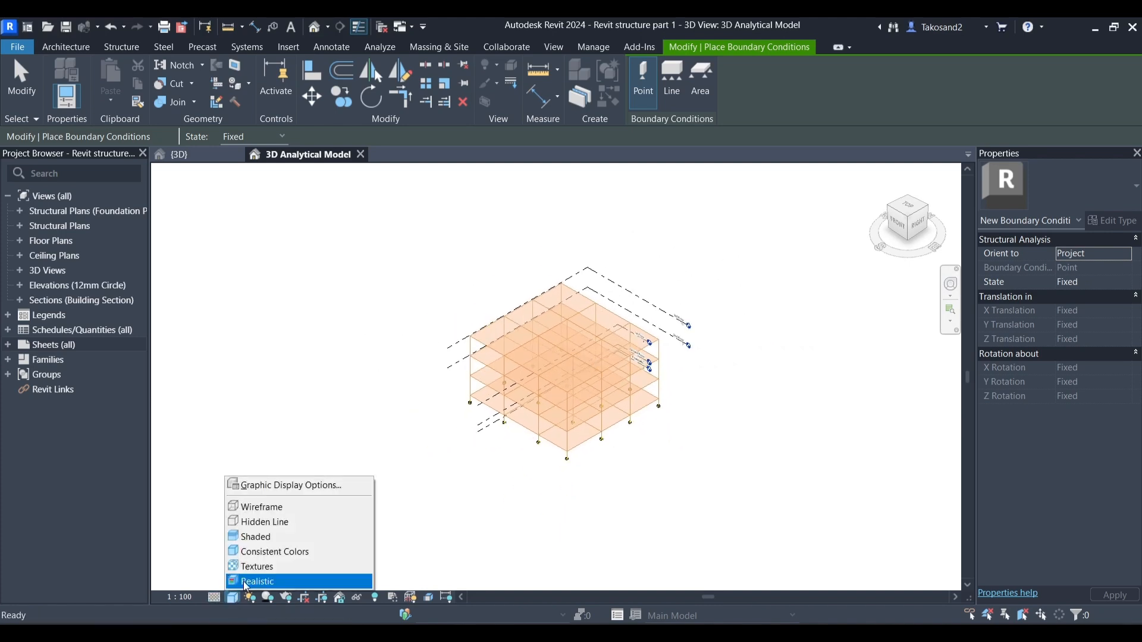
{"action": "left_click", "coordinate": [257, 581]}
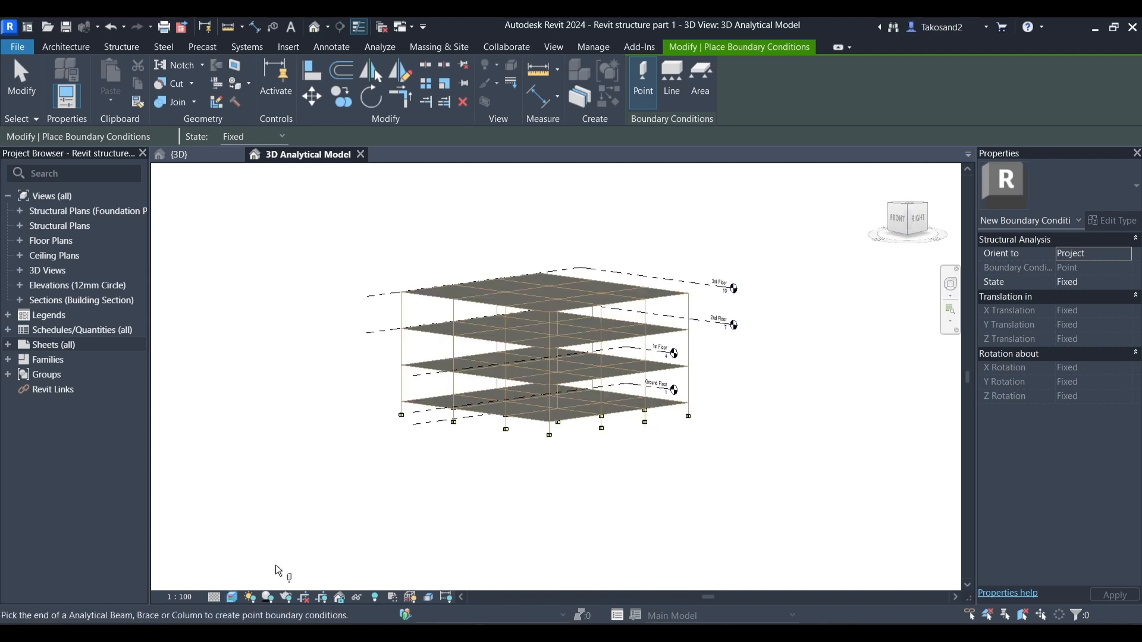
{"action": "left_click", "coordinate": [232, 597]}
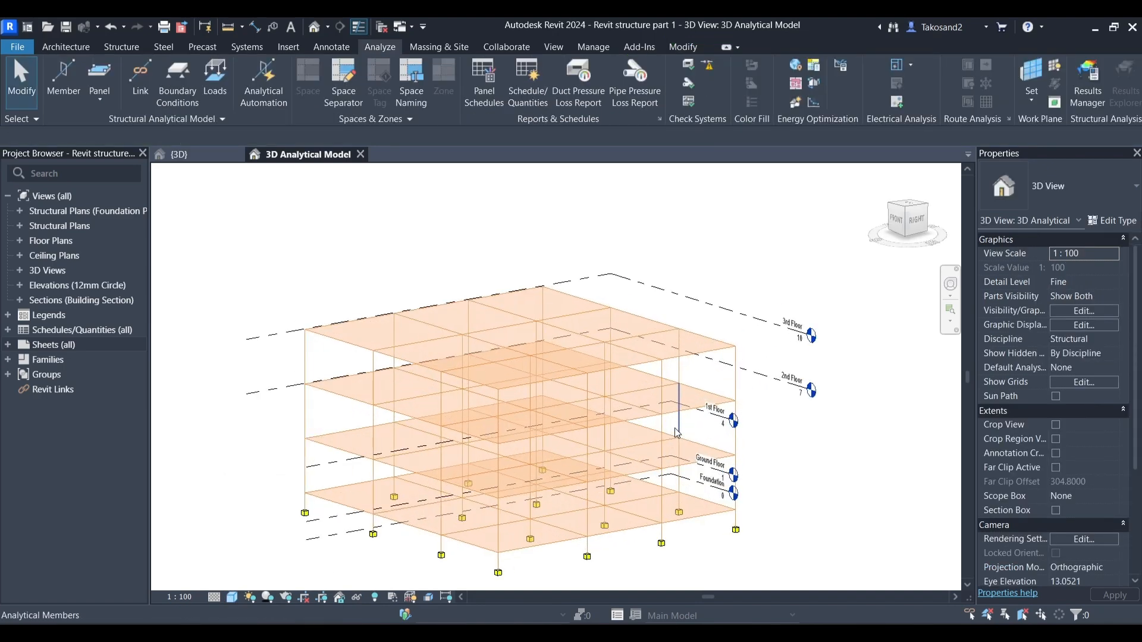
Review the Area Load Fy 1 setting, then place uniform line loads on two top-floor beams
{"action": "left_click", "coordinate": [677, 429]}
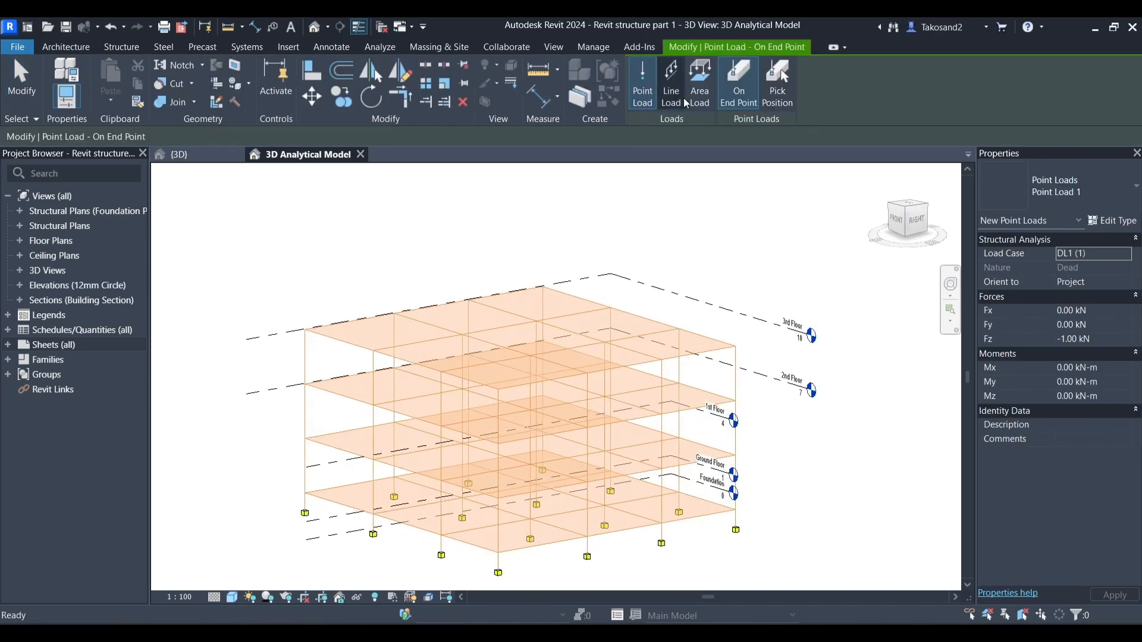
{"action": "left_click", "coordinate": [698, 81]}
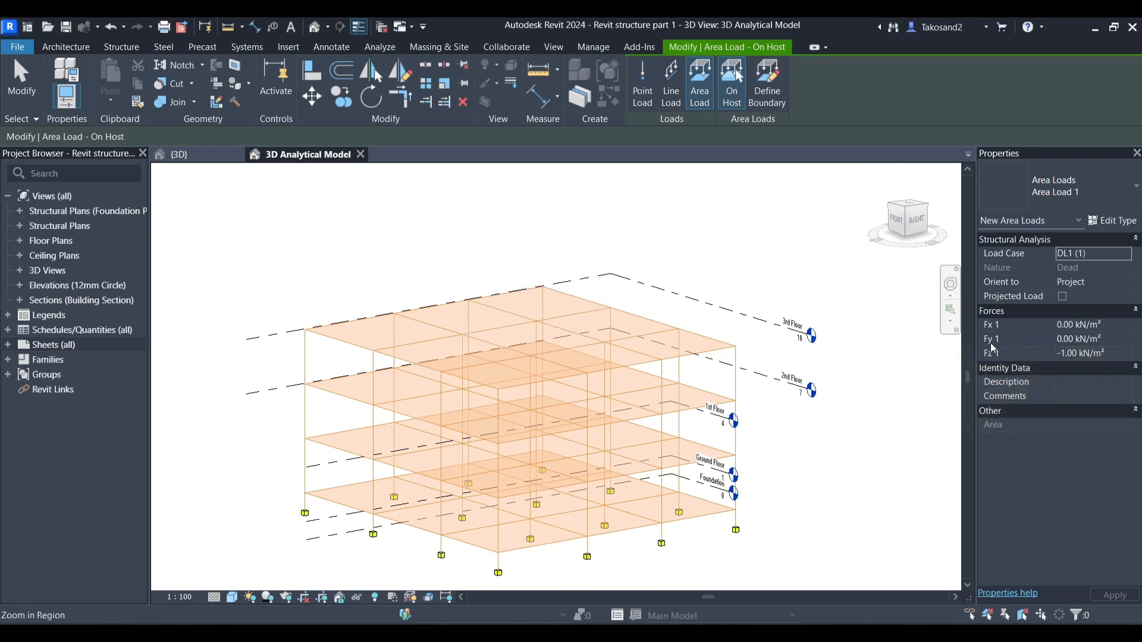
{"action": "left_click", "coordinate": [1078, 338]}
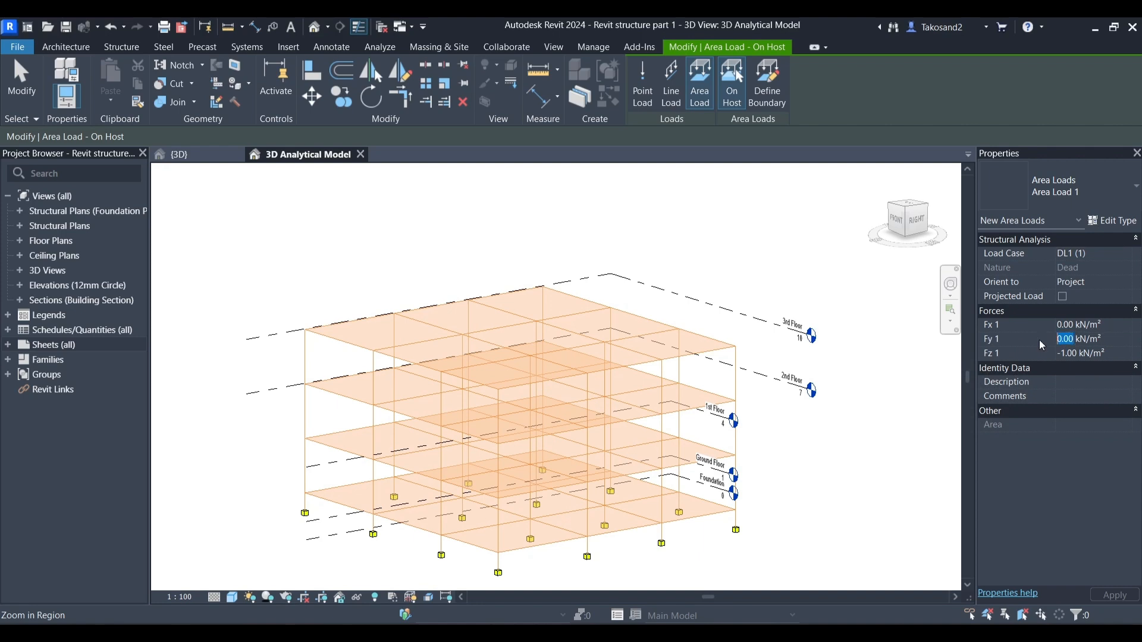
{"action": "left_click", "coordinate": [669, 82]}
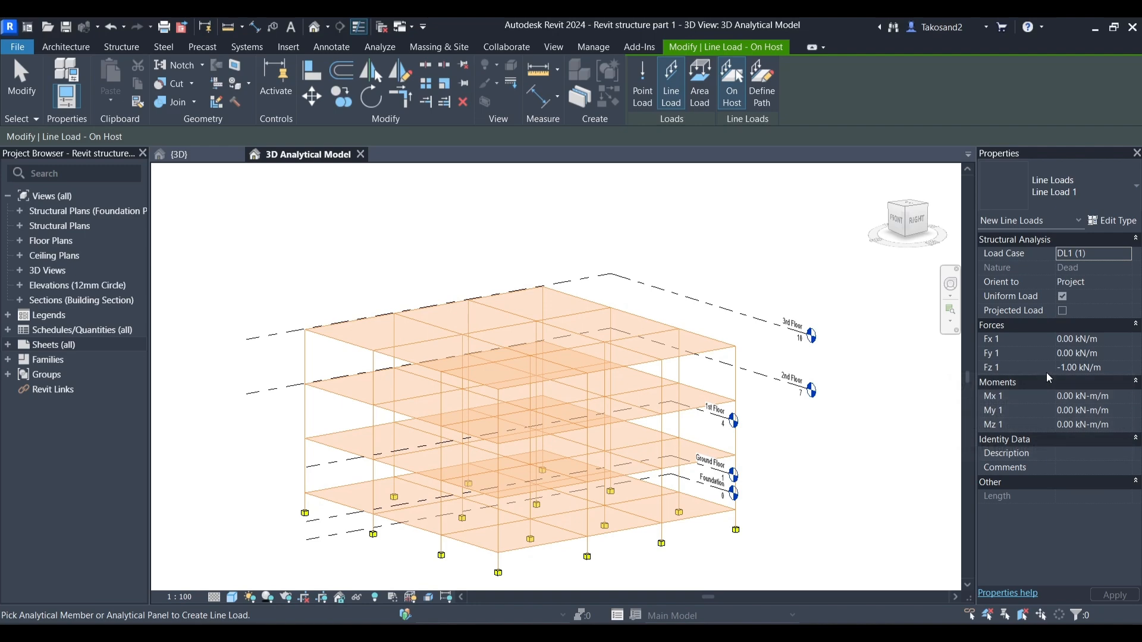
{"action": "mouse_move", "coordinate": [1061, 348]}
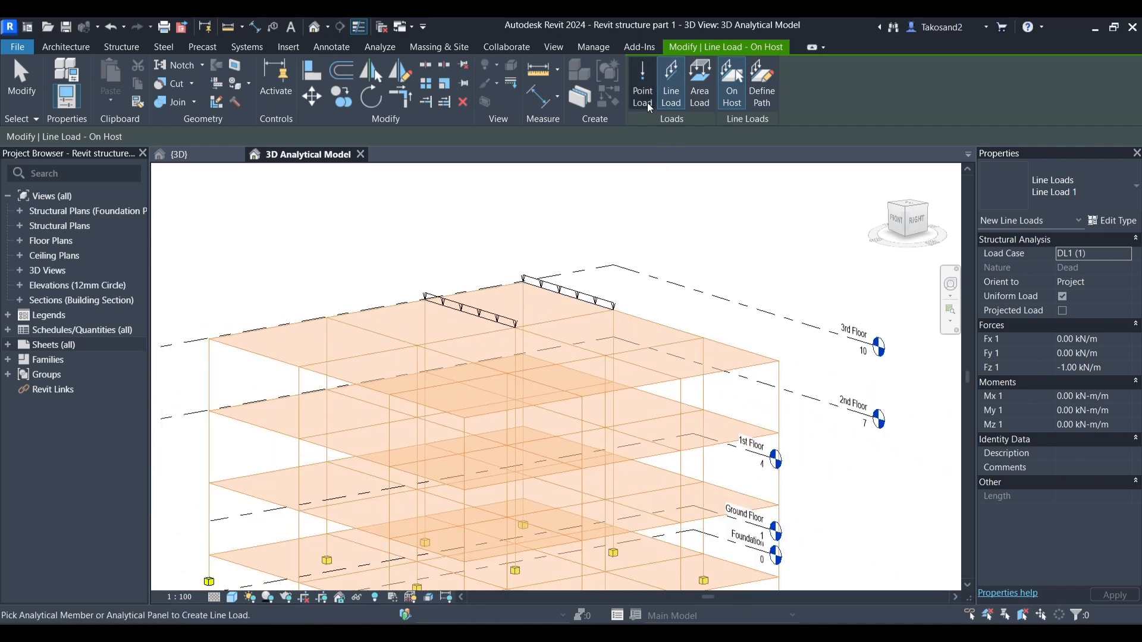
{"action": "left_click", "coordinate": [642, 84]}
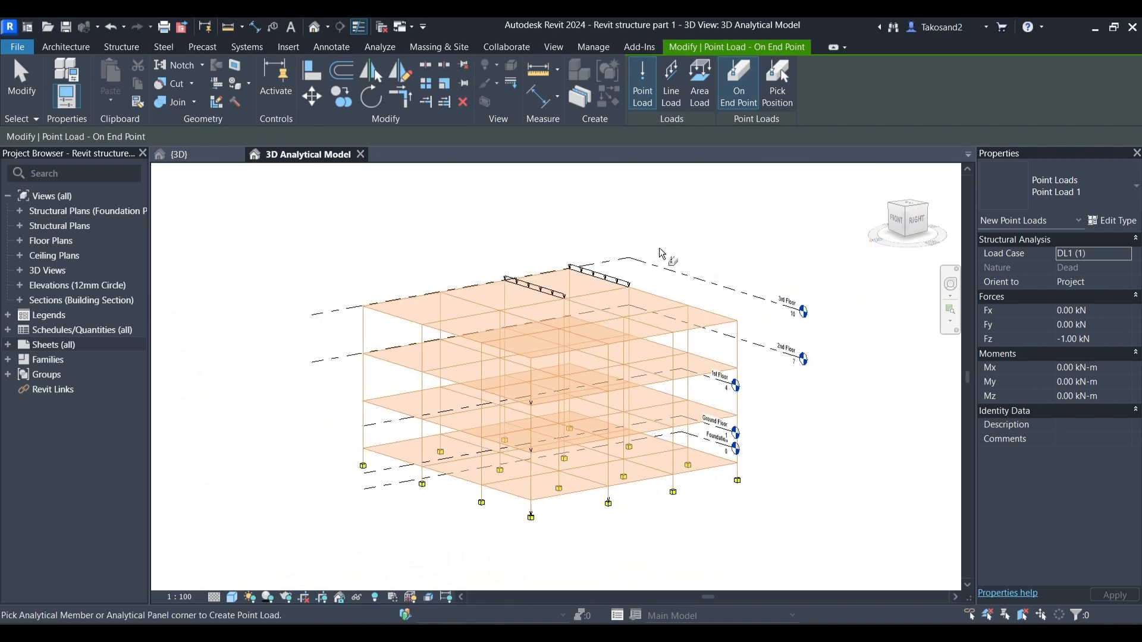
Set the area load's Load Case to WIND1, then start a line load with the DL1 case
{"action": "left_click", "coordinate": [698, 82]}
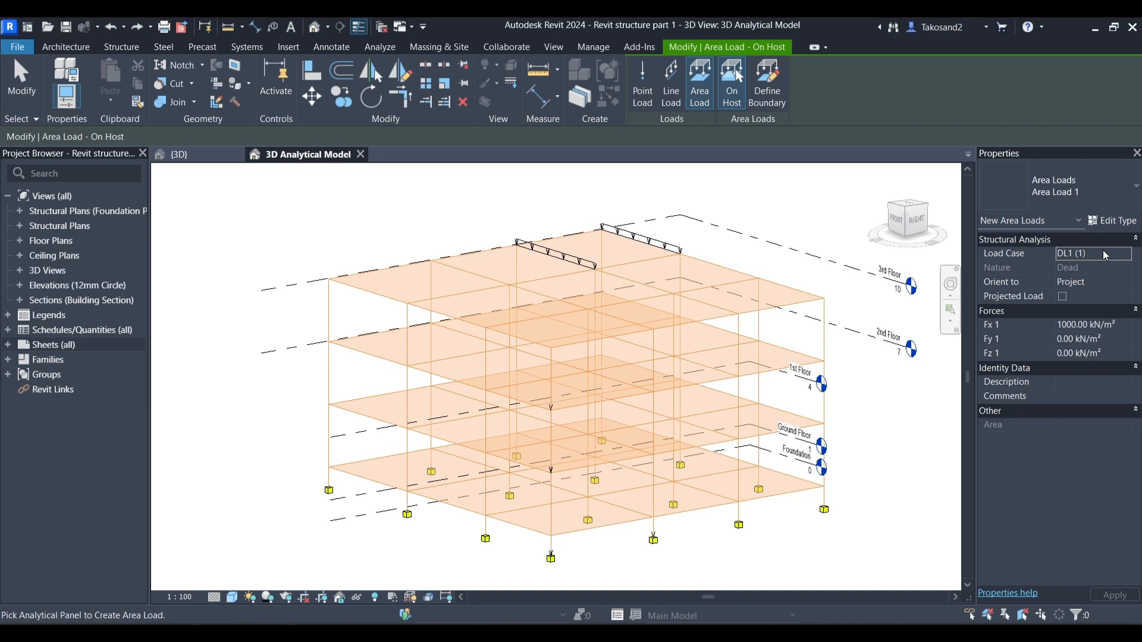
{"action": "left_click", "coordinate": [1126, 253]}
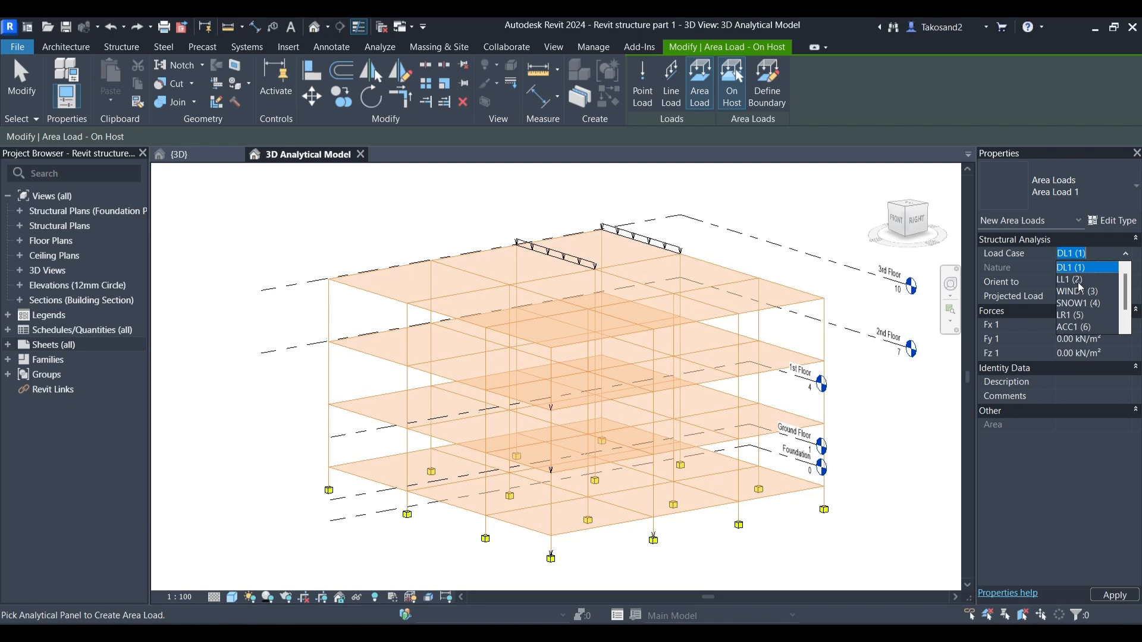
{"action": "left_click", "coordinate": [1078, 291]}
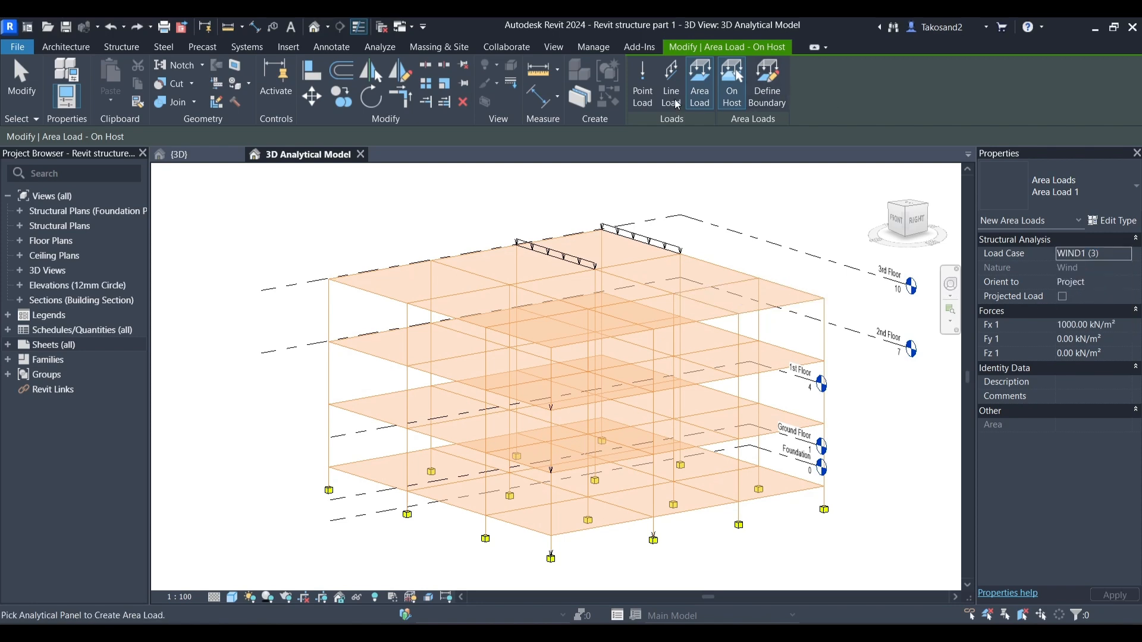
{"action": "left_click", "coordinate": [669, 82]}
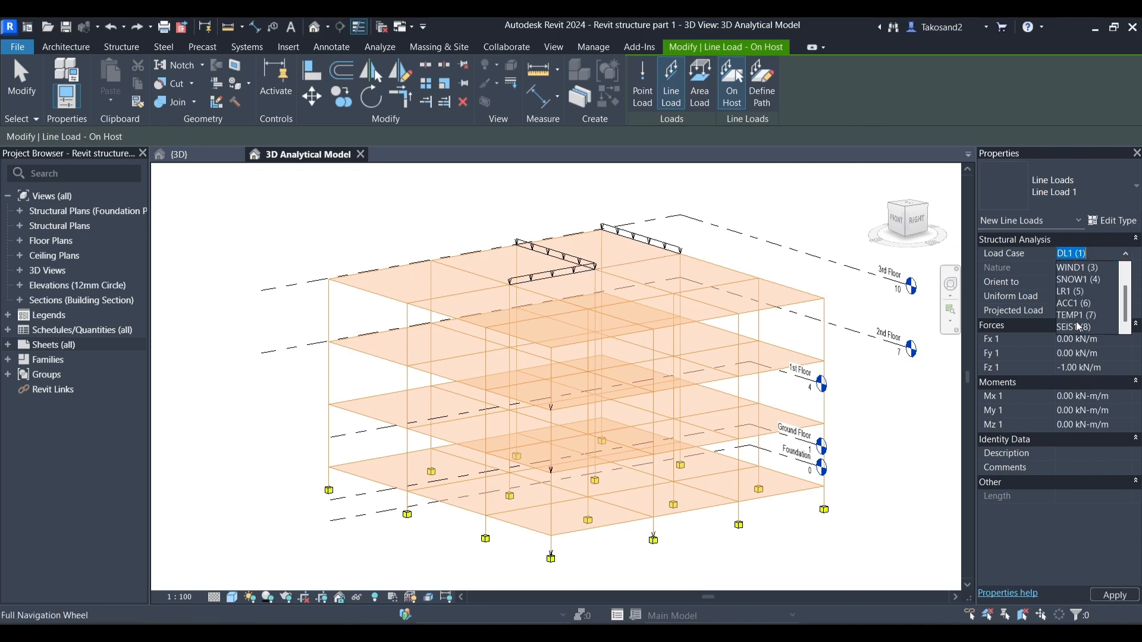
{"action": "left_click", "coordinate": [1070, 253]}
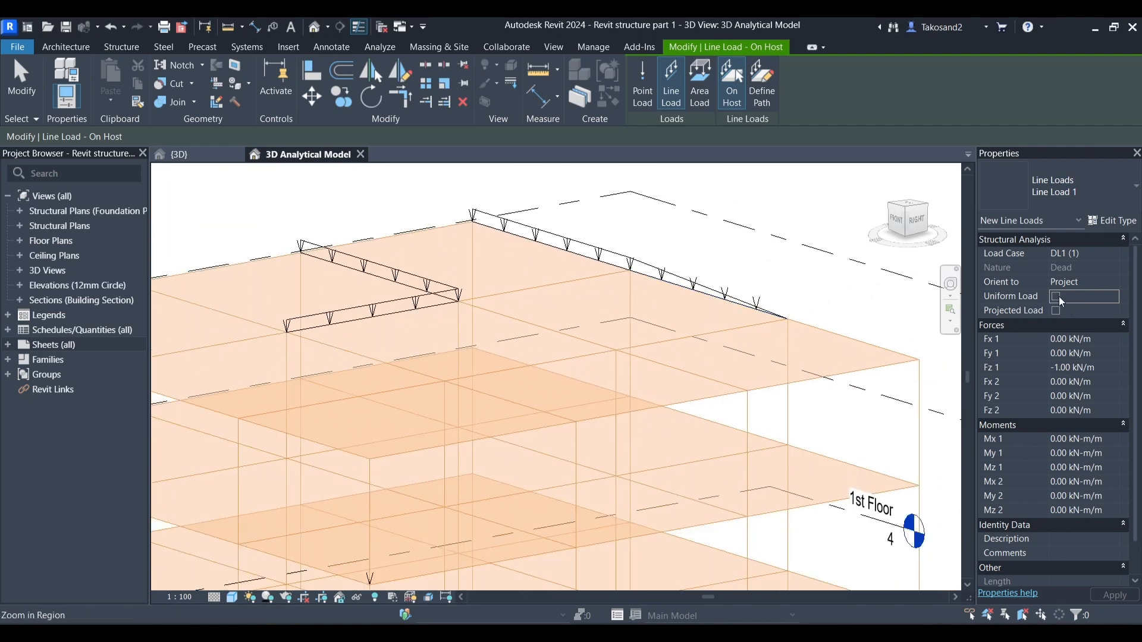
Make the line load uniform and projected, then place it on another top-floor beam
{"action": "left_click", "coordinate": [1064, 296]}
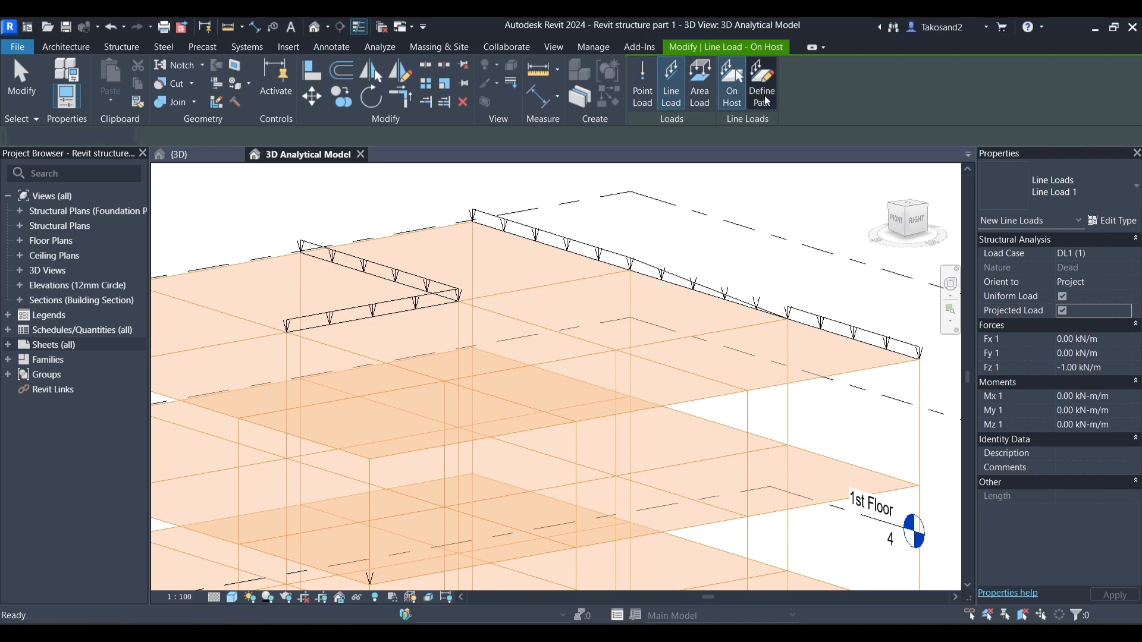
{"action": "left_click", "coordinate": [762, 82]}
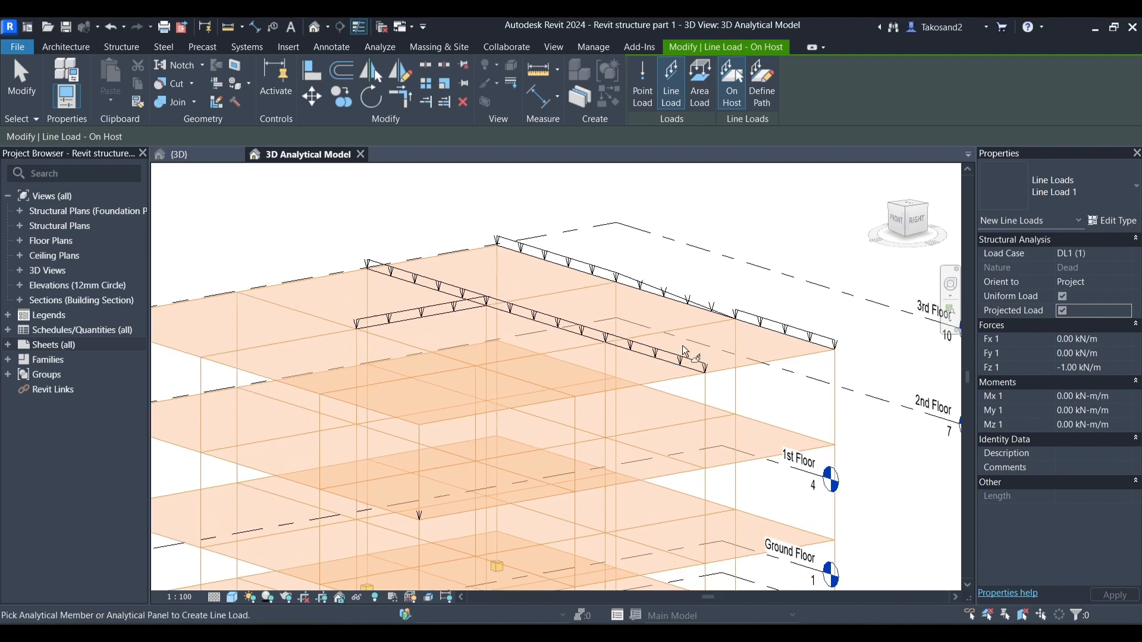
{"action": "left_click", "coordinate": [698, 84]}
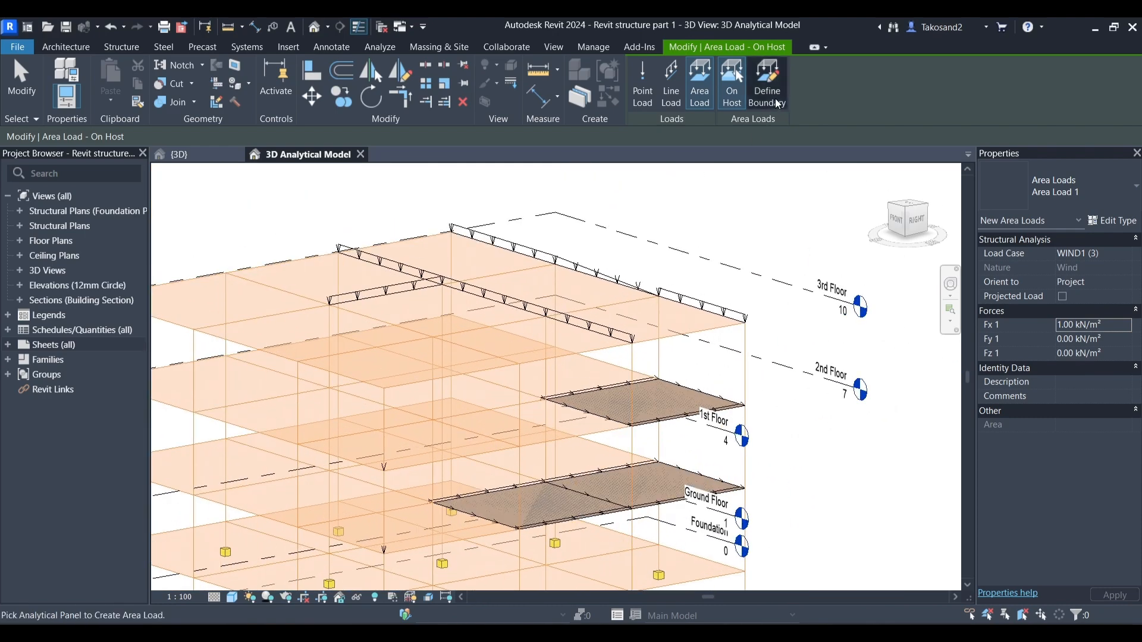
Sketch a WIND1 area load on a floor panel and set Fy 1 = 2, Fz 1 = 5.00 kN/m²
{"action": "left_click", "coordinate": [766, 82]}
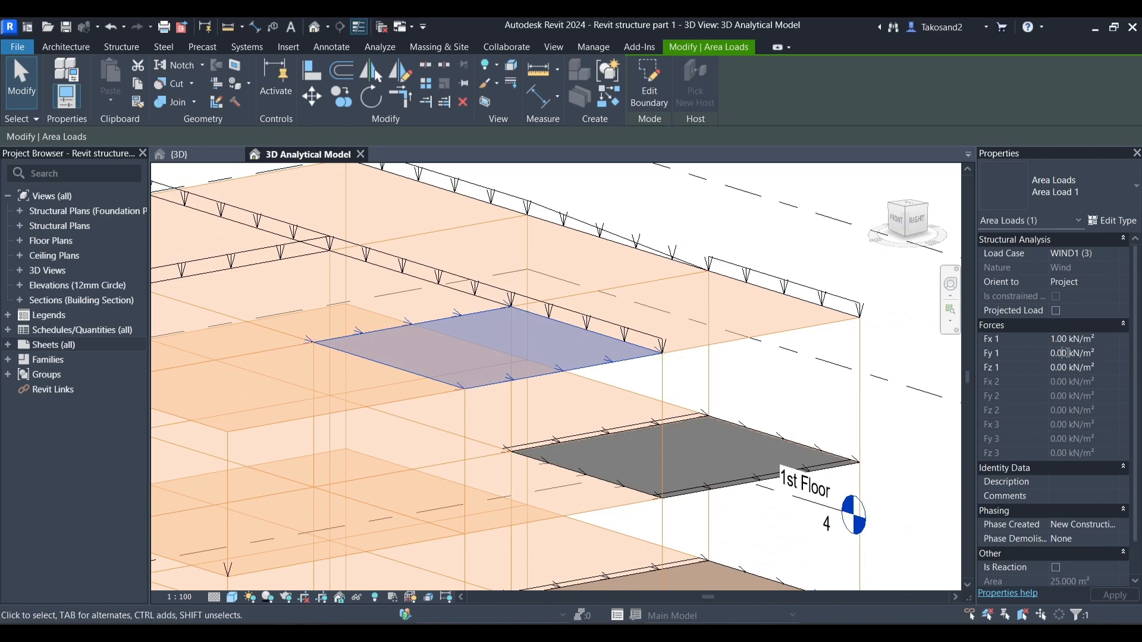
{"action": "type", "text": "2"}
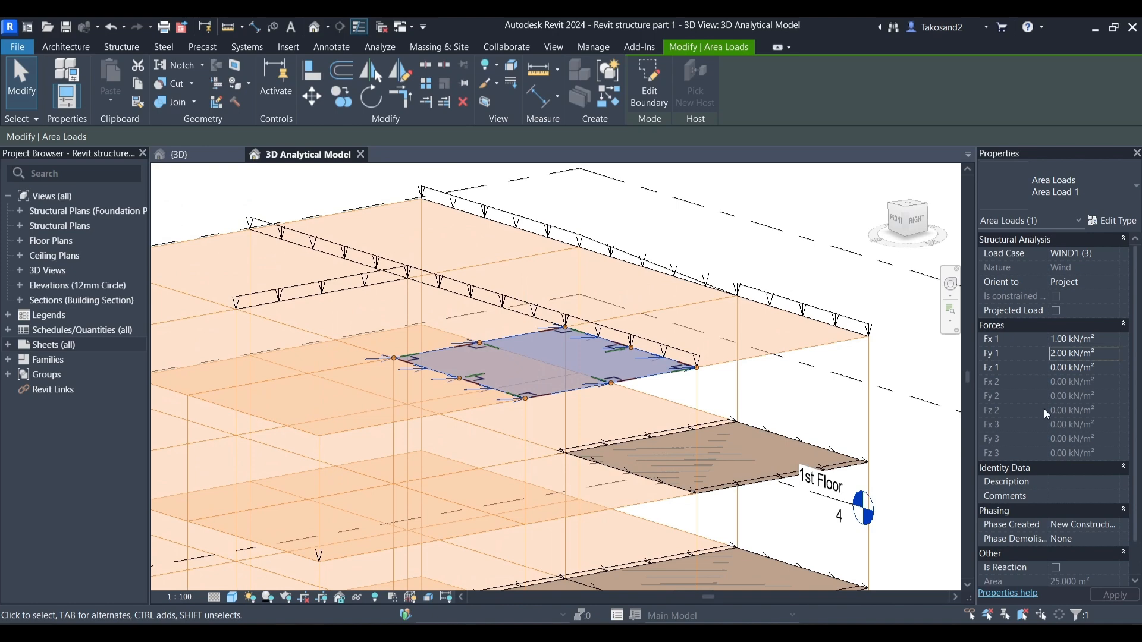
{"action": "left_click", "coordinate": [1083, 367]}
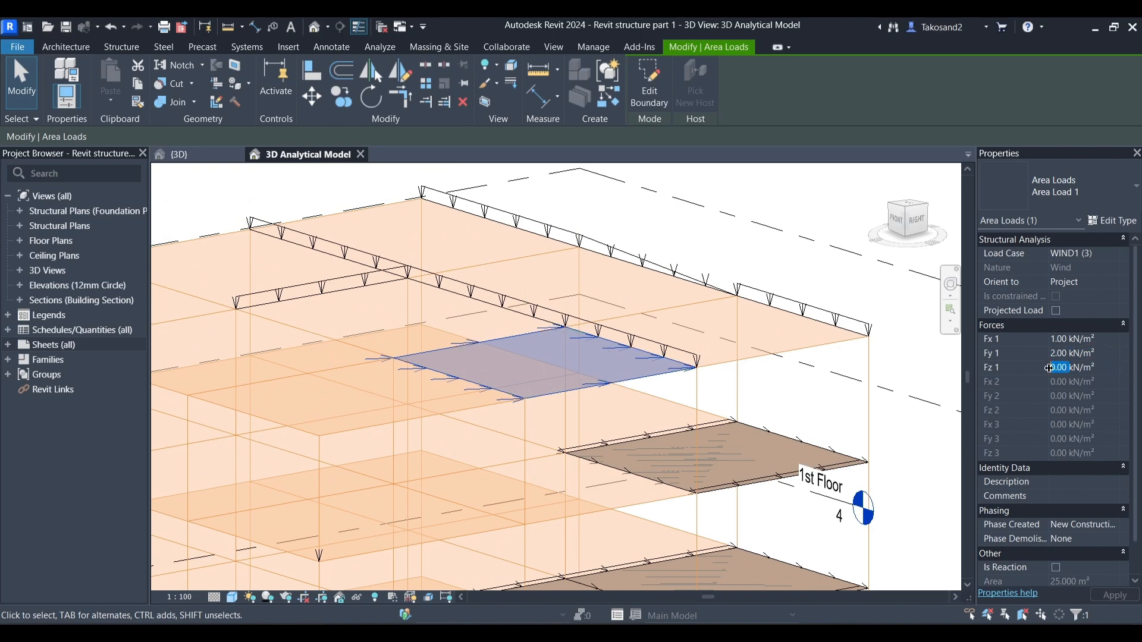
{"action": "type", "text": "5.00"}
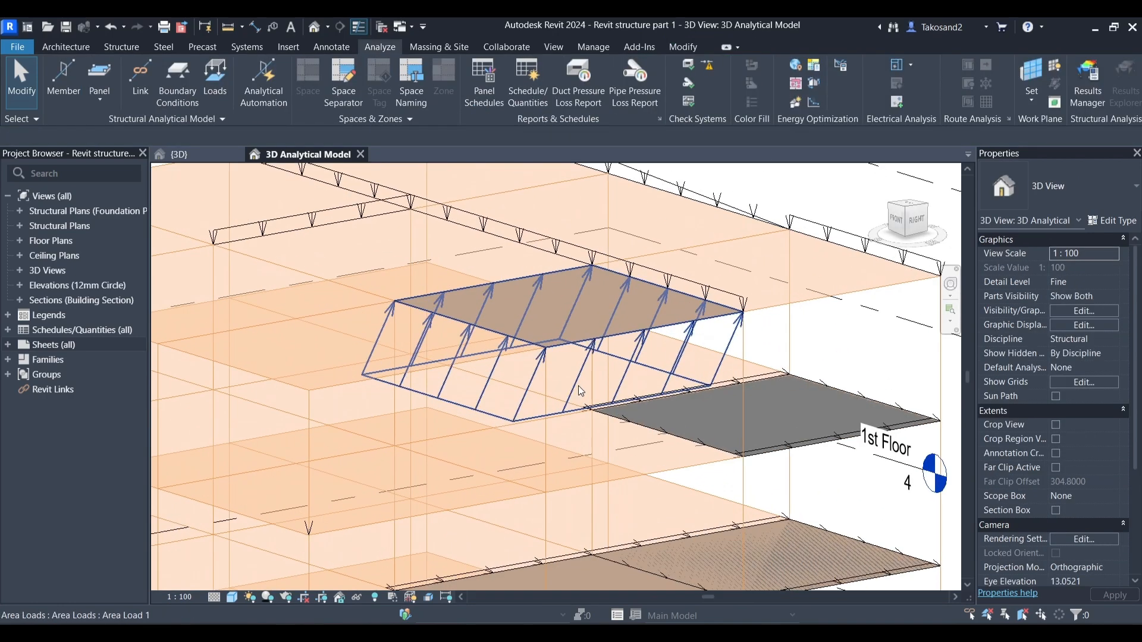
Switch to the physical {3D} view of the concrete frame
{"action": "left_click", "coordinate": [575, 342]}
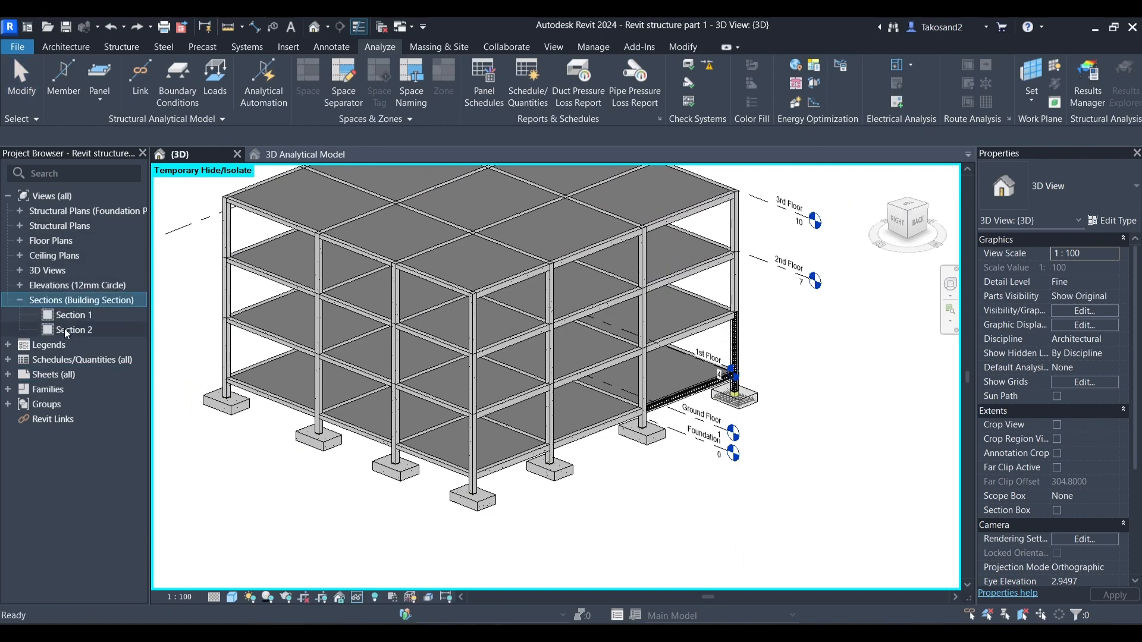
Open the Section 2 and Section 1 views, then select elements in the 3D view
{"action": "double_click", "coordinate": [74, 330]}
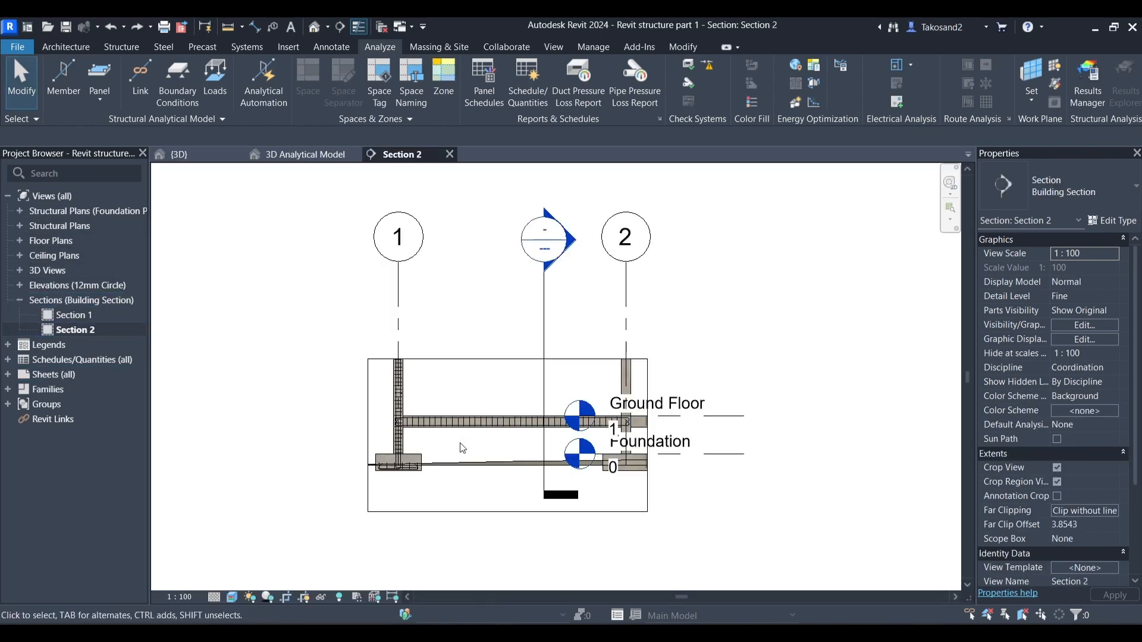
{"action": "double_click", "coordinate": [75, 317]}
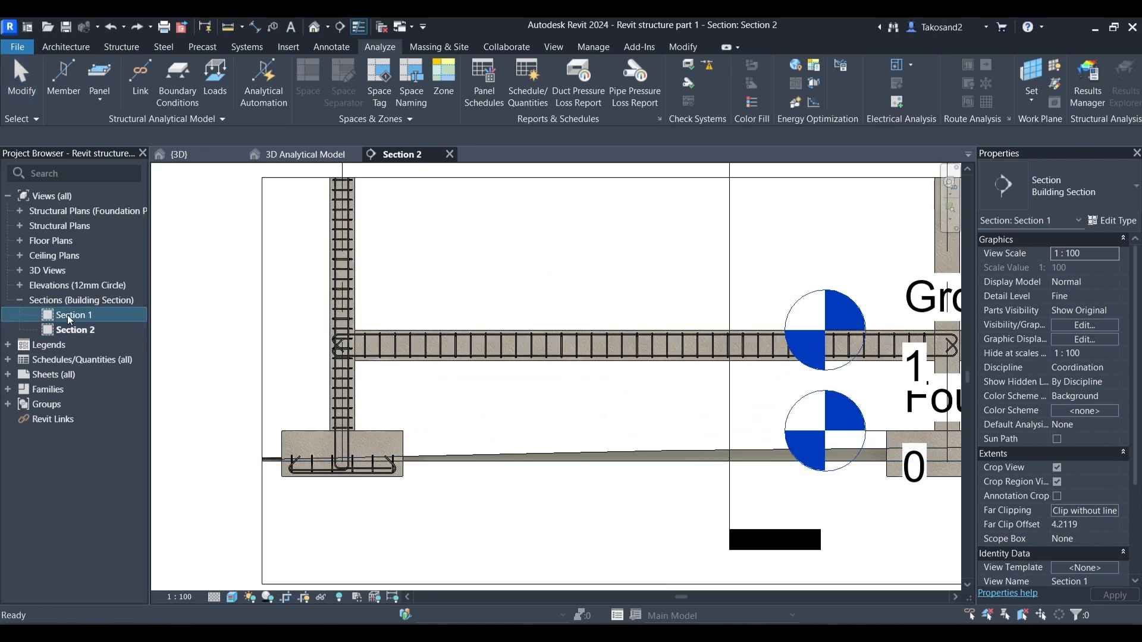
{"action": "double_click", "coordinate": [74, 316]}
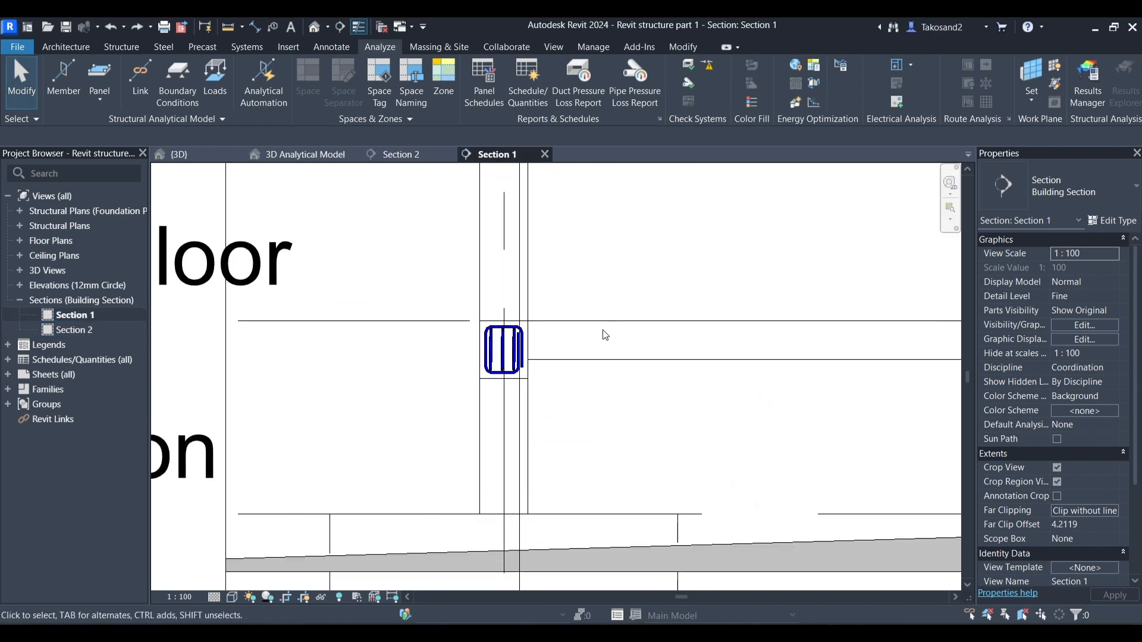
{"action": "left_click", "coordinate": [399, 154]}
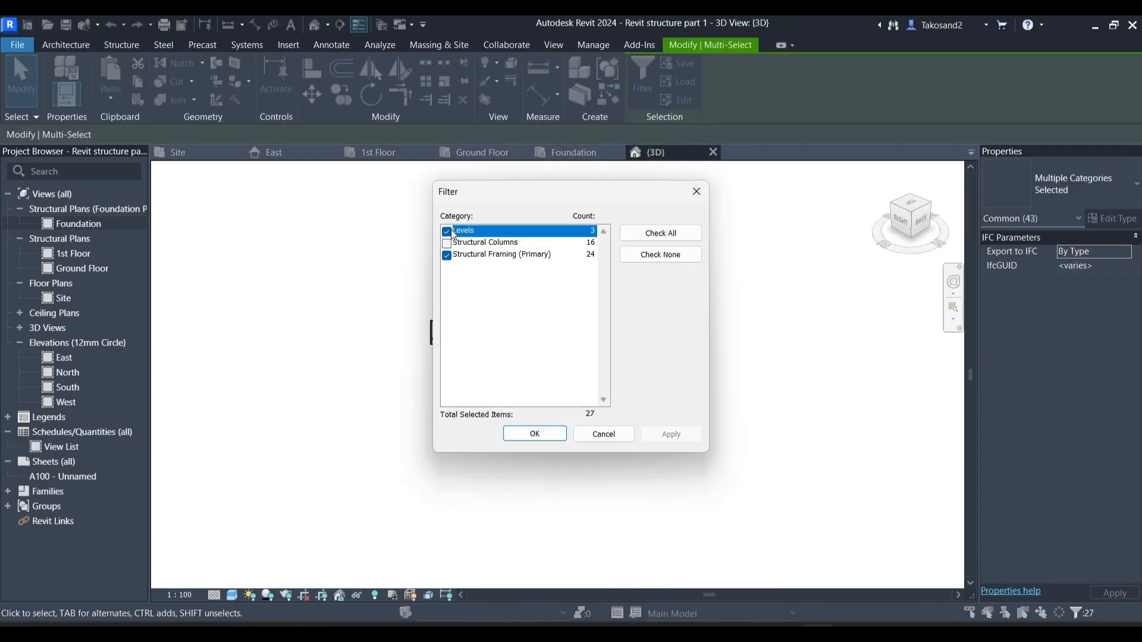
Apply the category filter to the selection and create the structural floors
{"action": "left_click", "coordinate": [534, 434]}
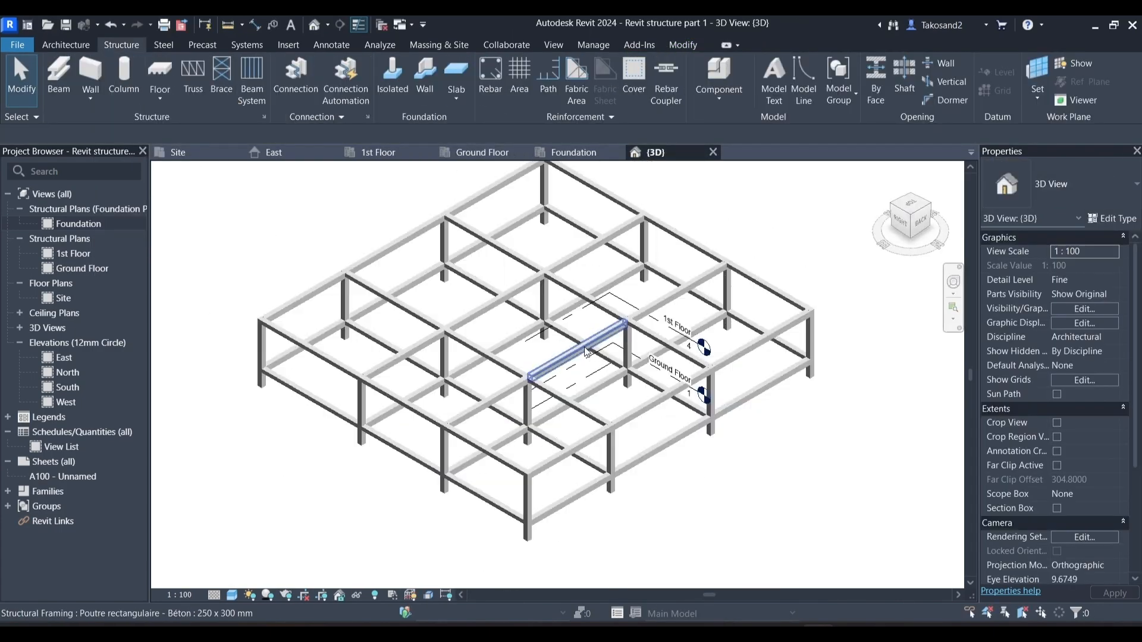
{"action": "left_click", "coordinate": [275, 152]}
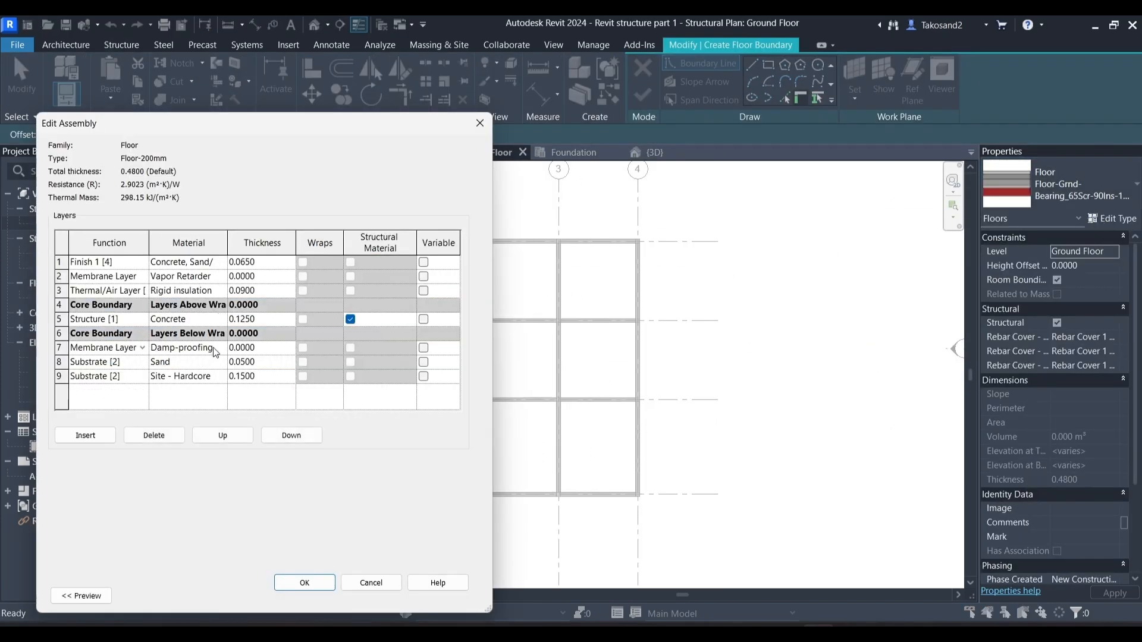
{"action": "left_click", "coordinate": [304, 582]}
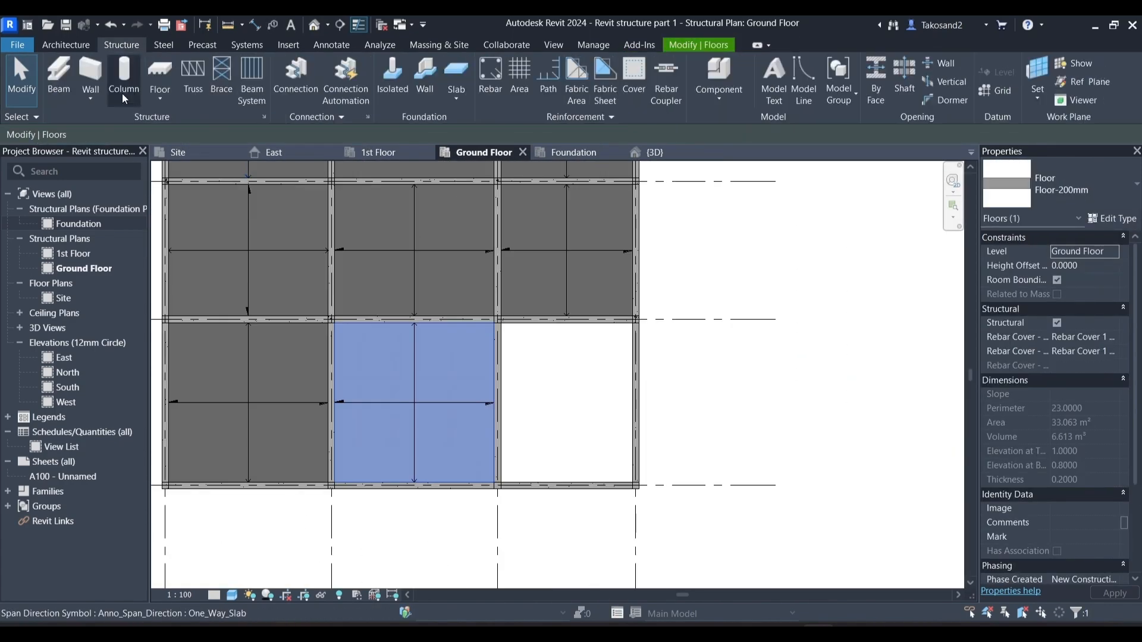
{"action": "left_click", "coordinate": [653, 152]}
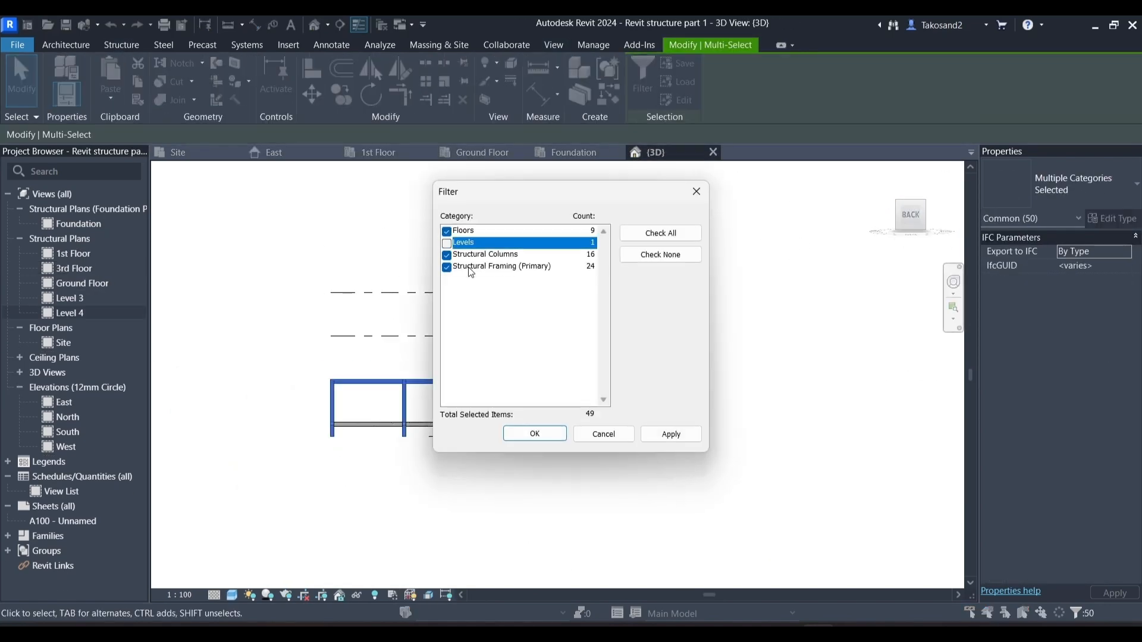
Place a rectangular footing at grids 4 and A, then sketch and reshape the toposolid terrain
{"action": "left_click", "coordinate": [534, 433]}
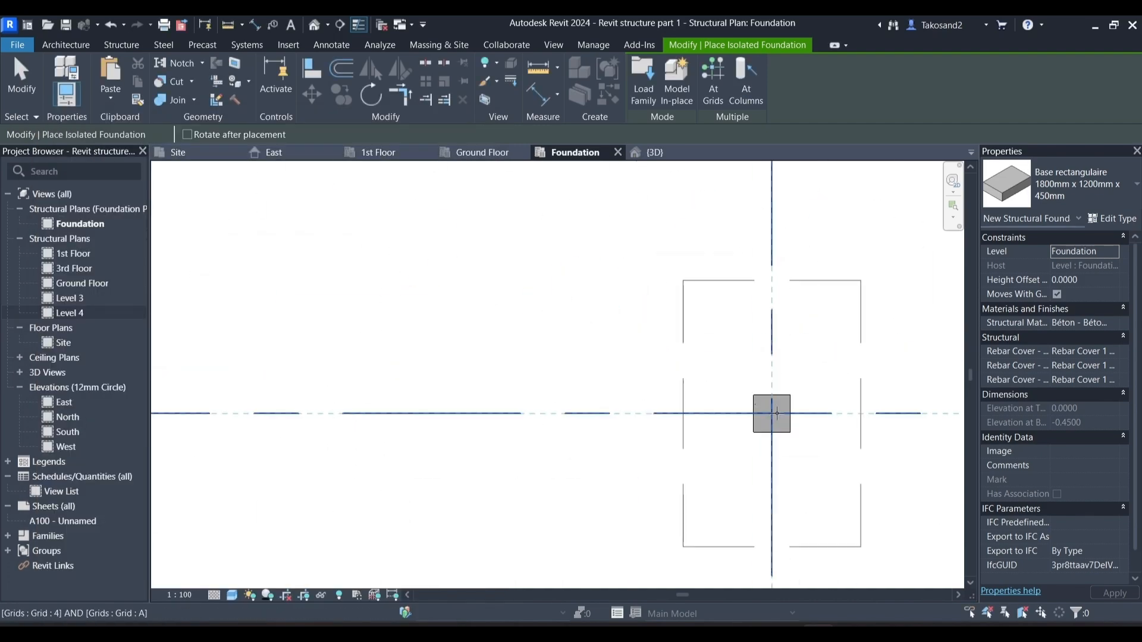
{"action": "left_click", "coordinate": [653, 152]}
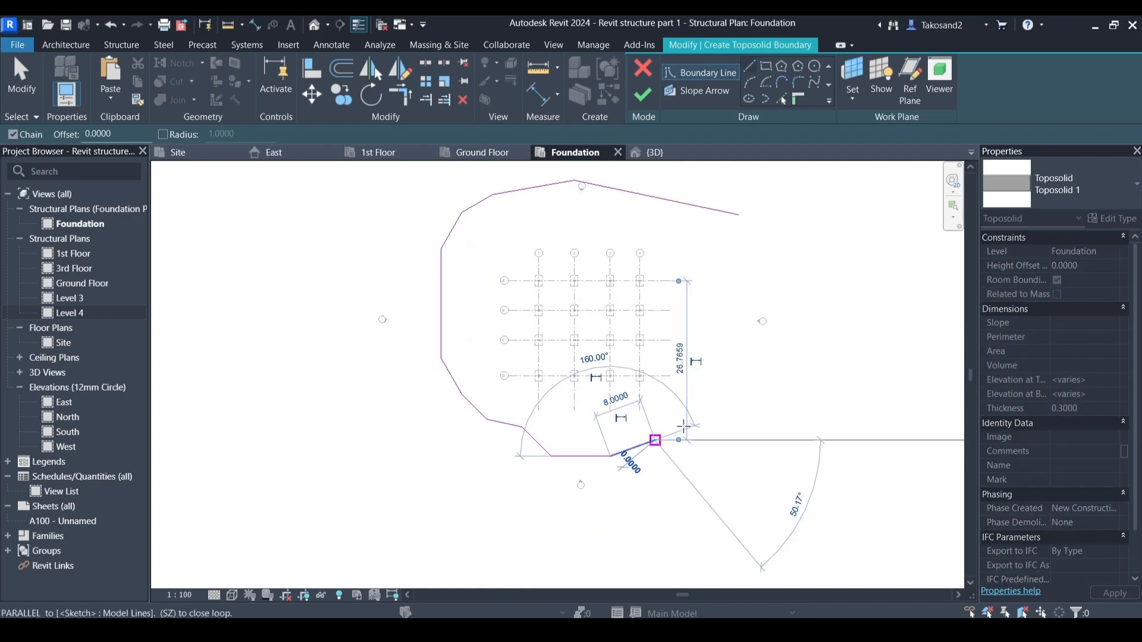
{"action": "left_click", "coordinate": [653, 152]}
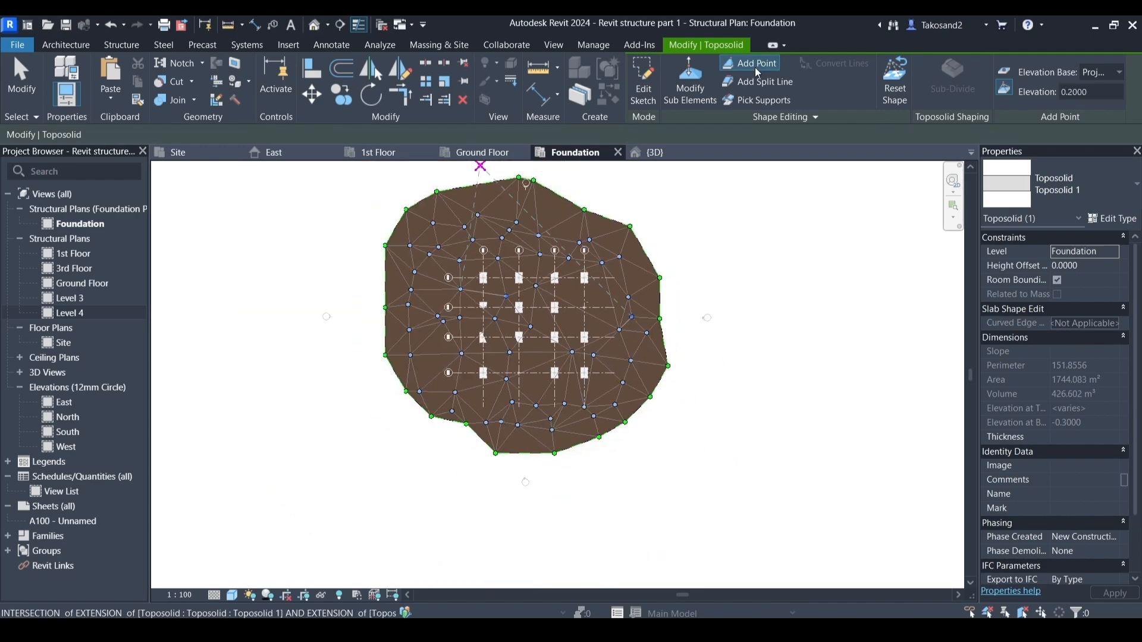
{"action": "left_click", "coordinate": [653, 152]}
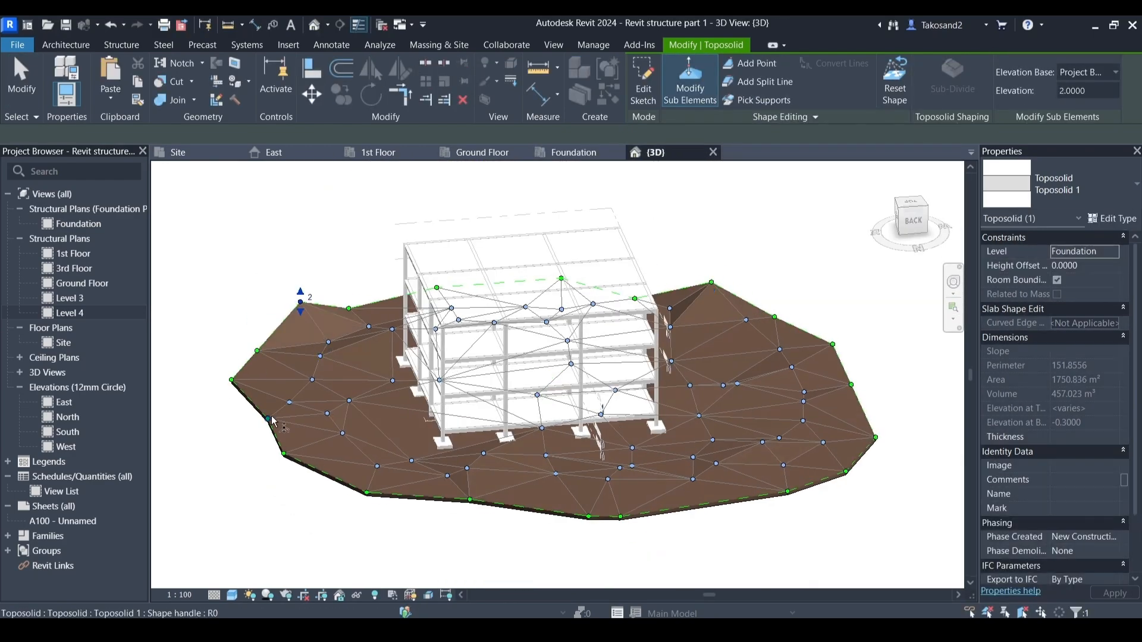